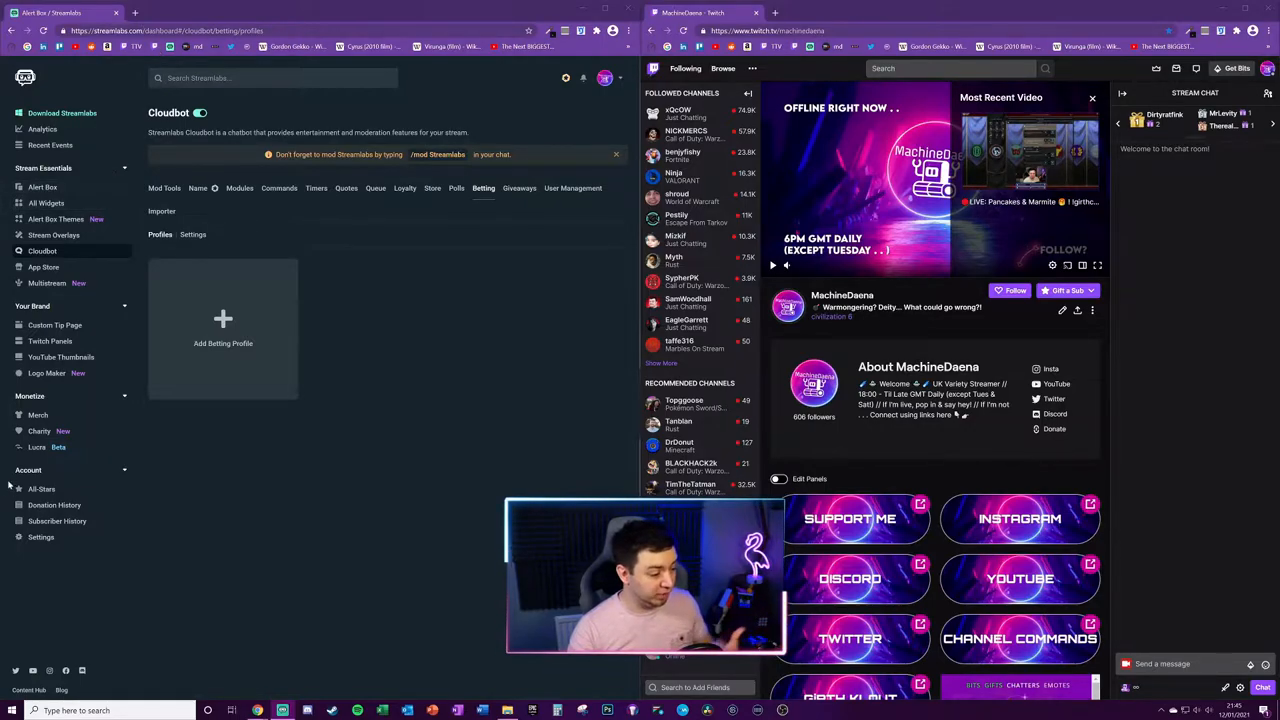
mouse_move(40, 432)
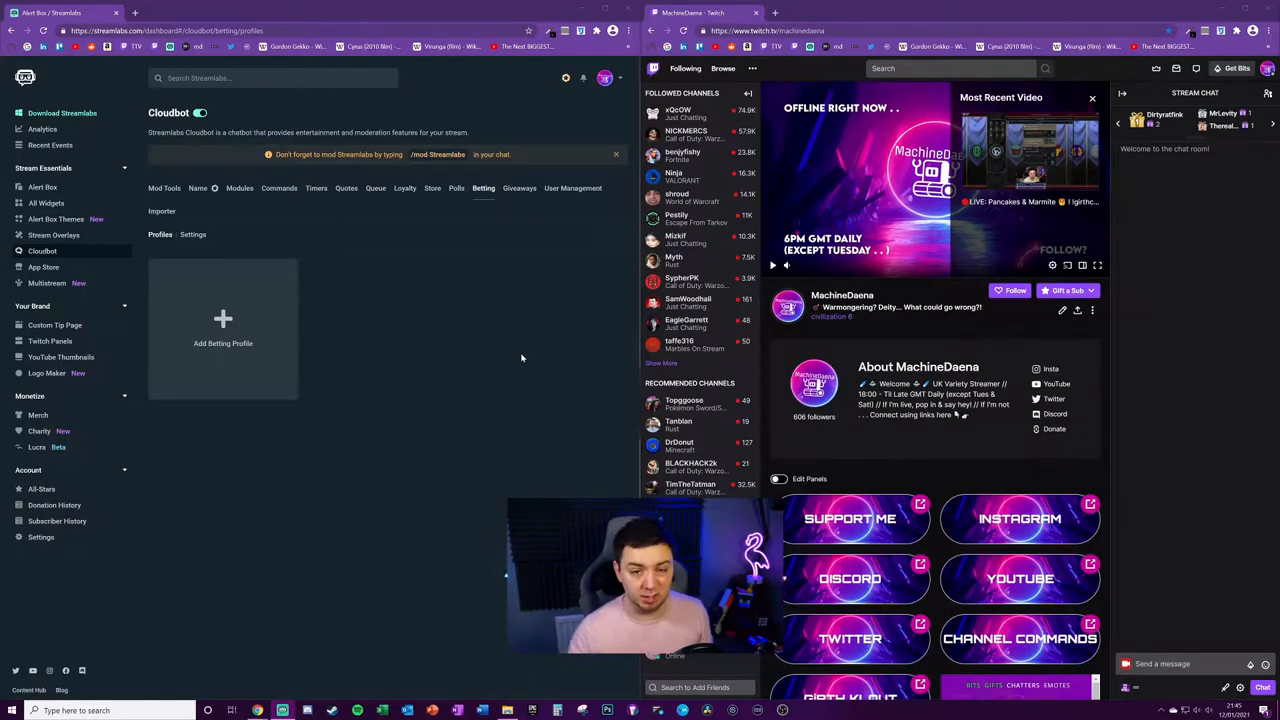
mouse_move(196, 380)
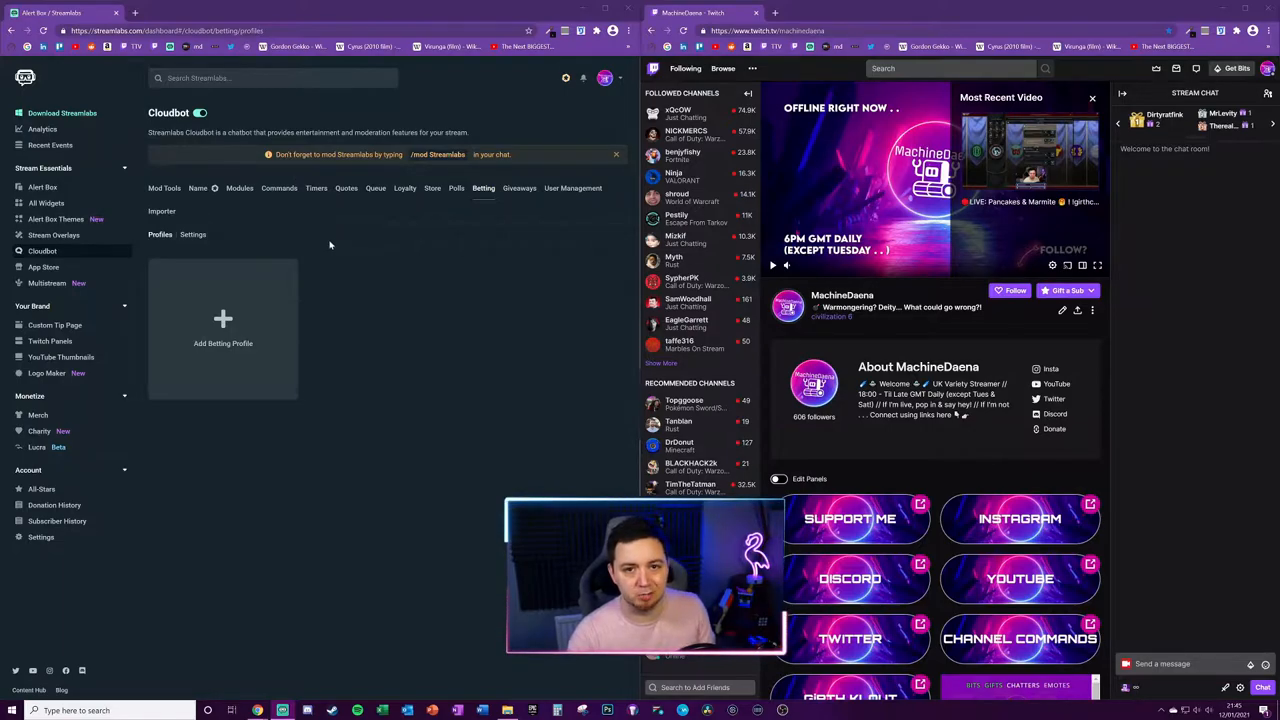
mouse_move(46, 204)
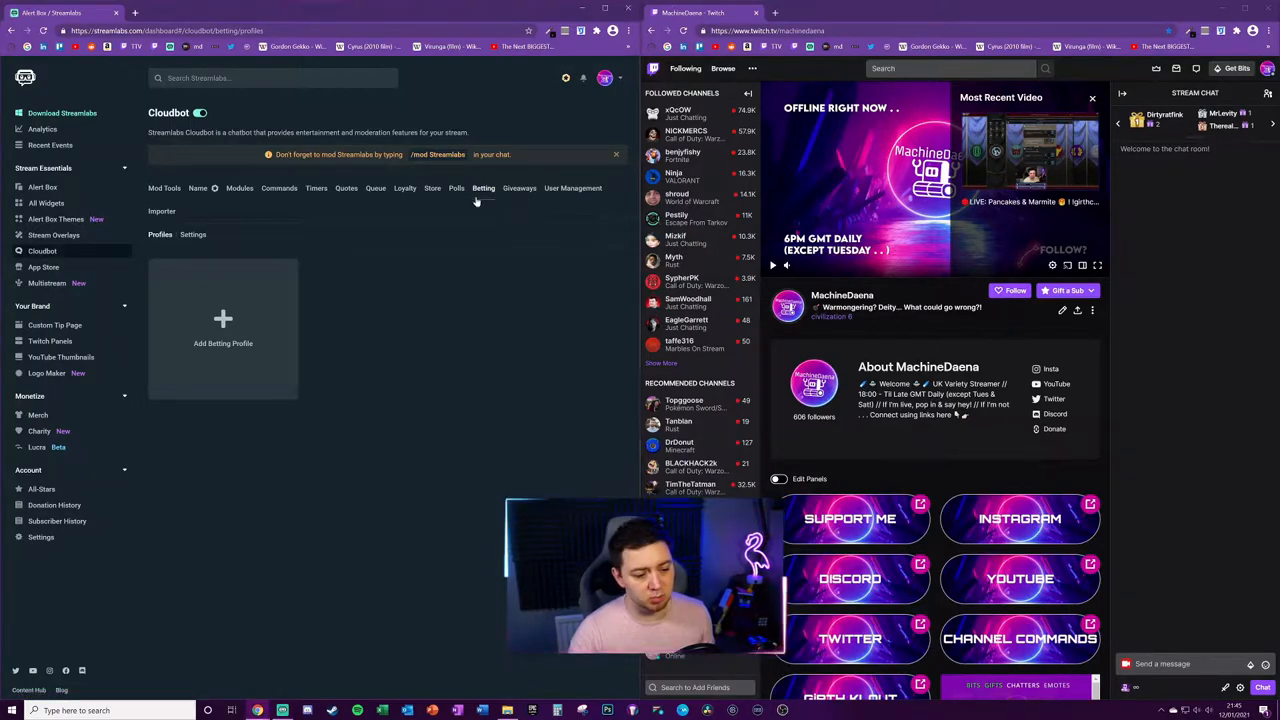
Step: Browse the Cloudbot modules and review the general betting settings' repeat message
left_click(200, 112)
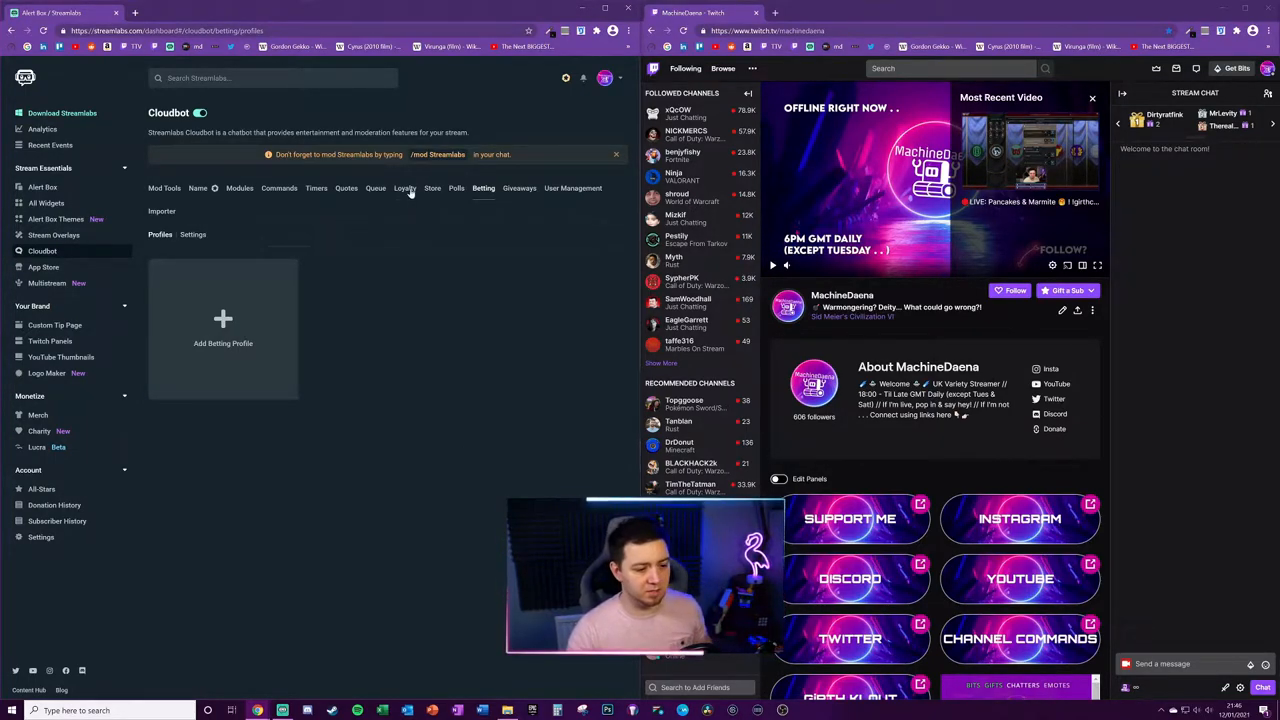
left_click(404, 188)
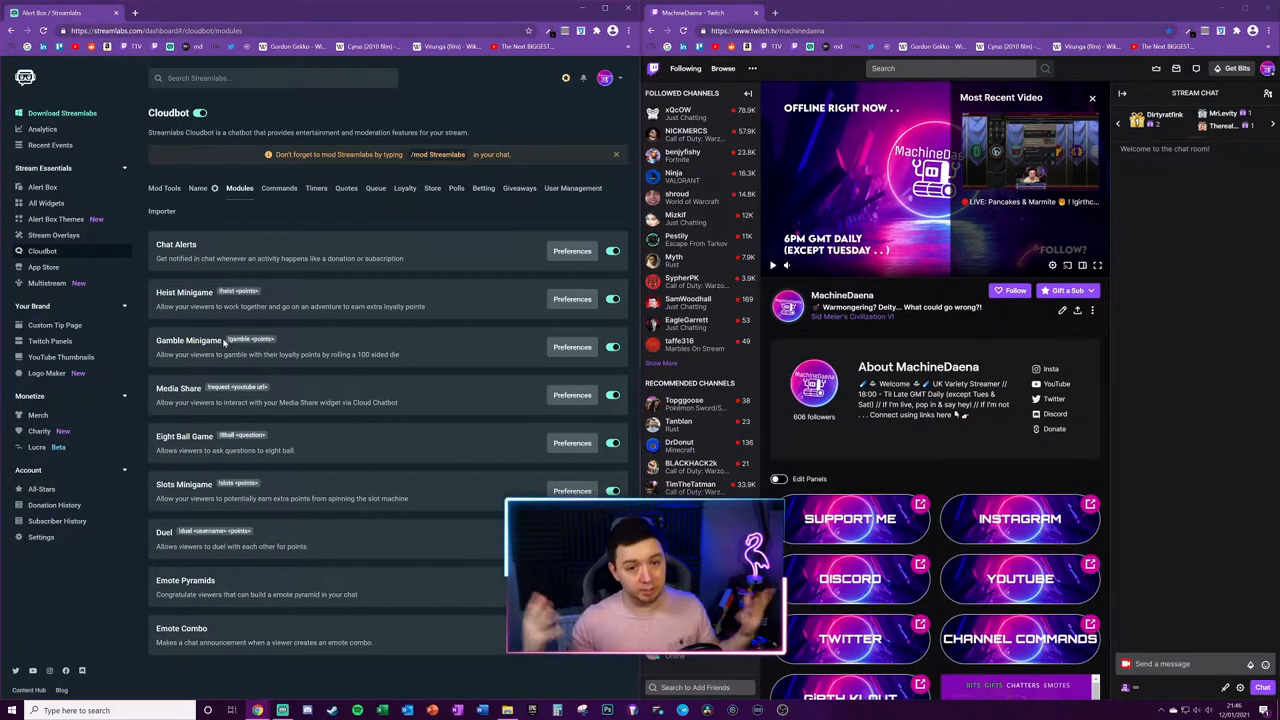
left_click(484, 188)
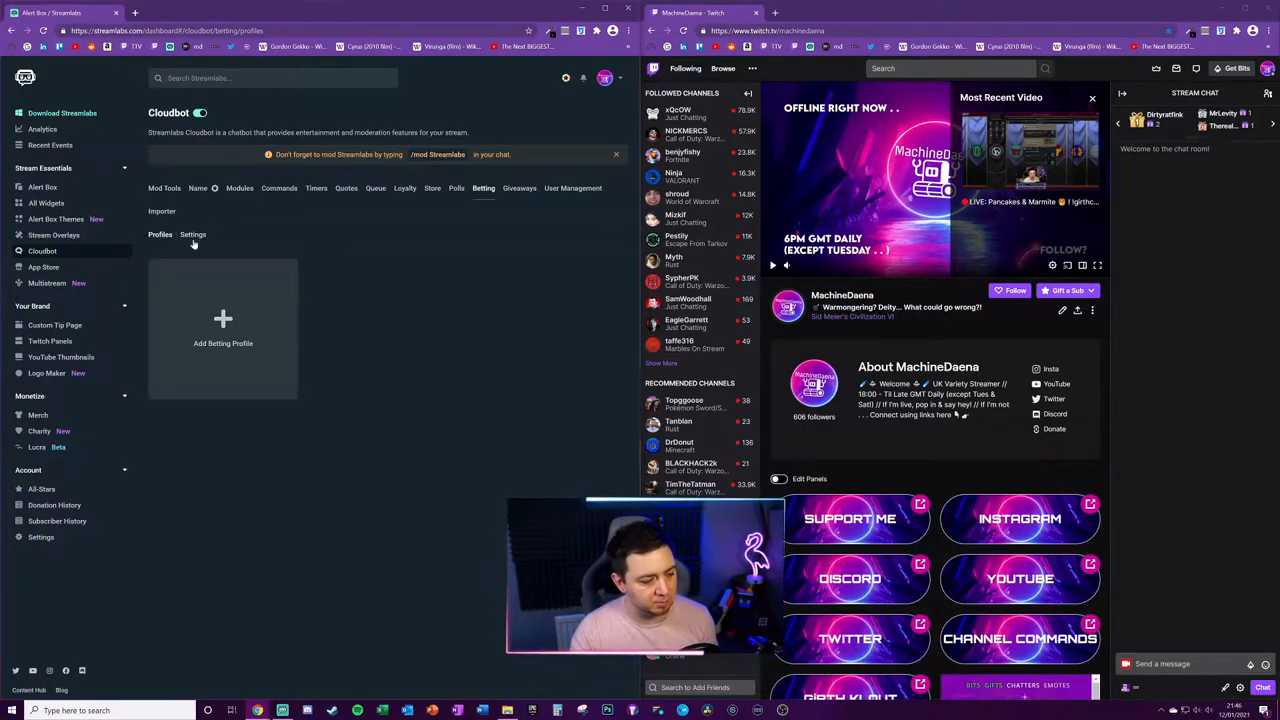
left_click(192, 234)
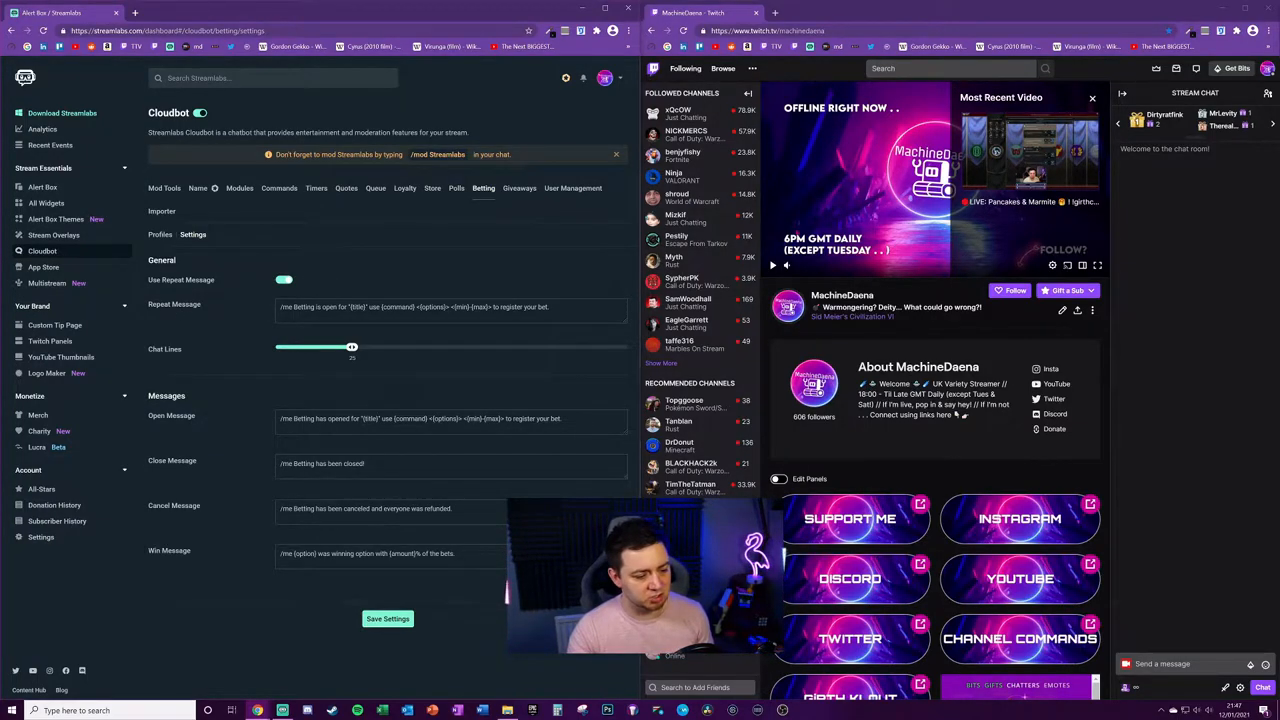
triple_click(412, 308)
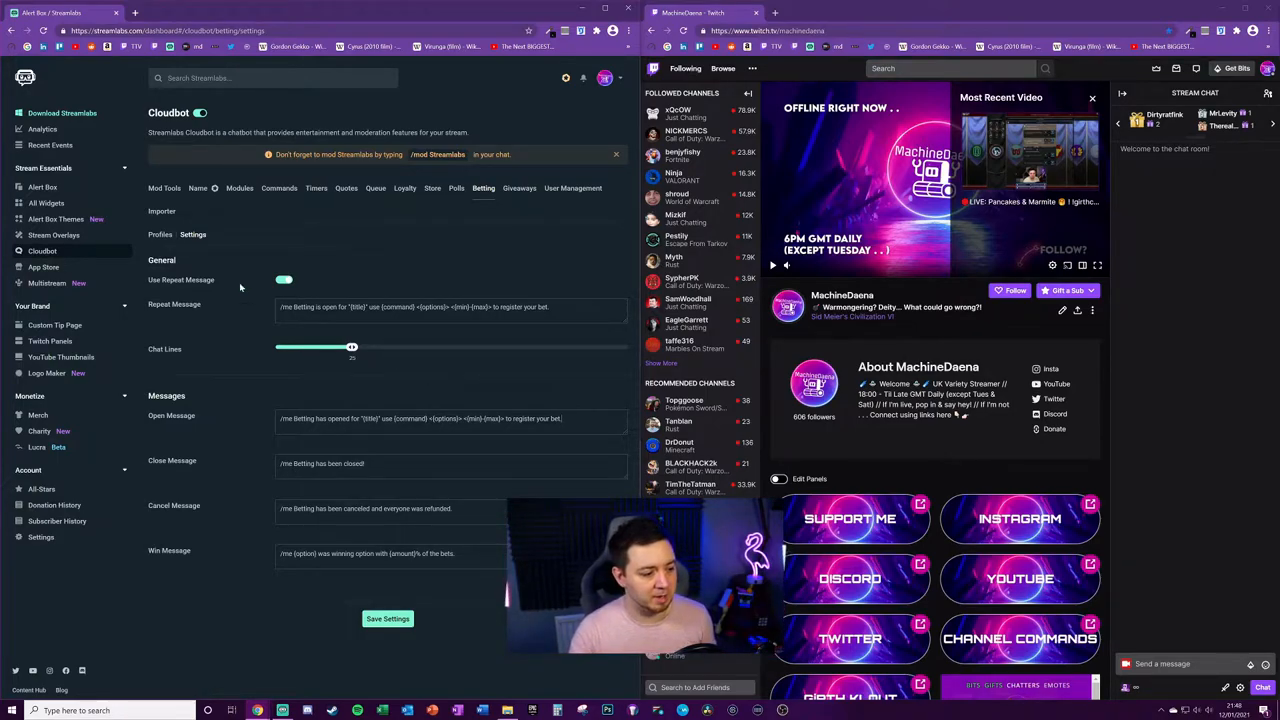
left_click(160, 234)
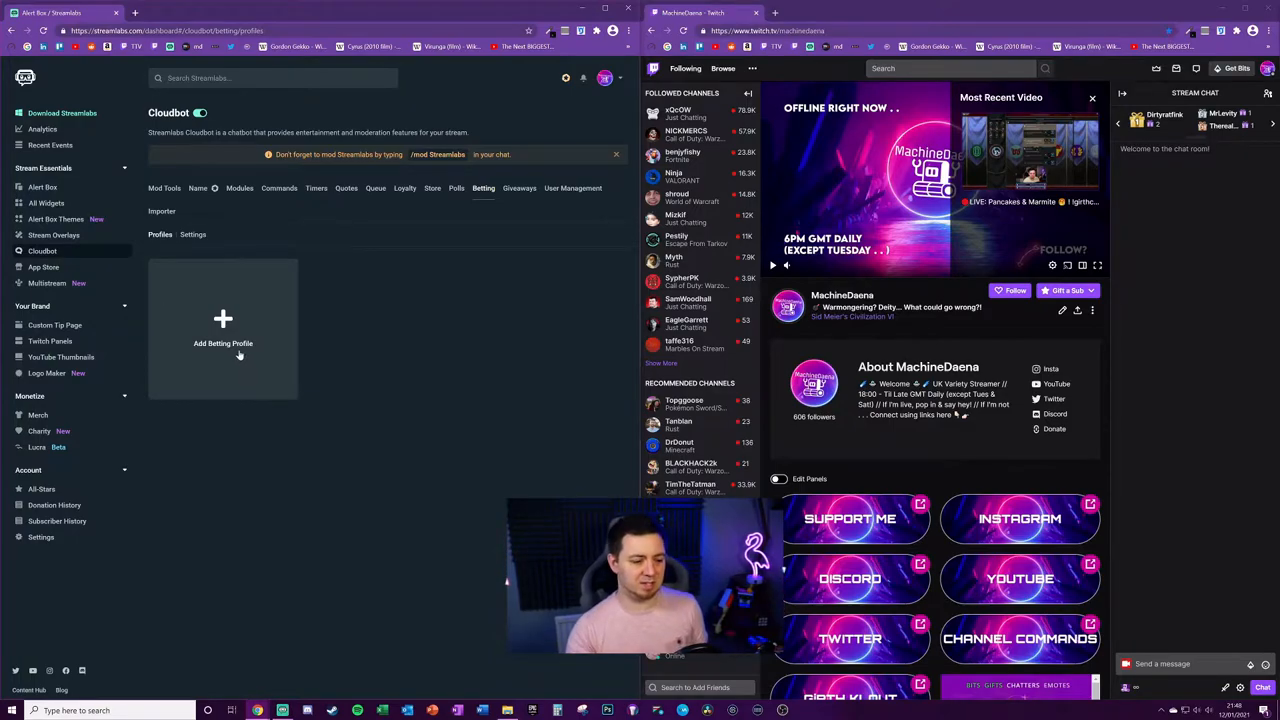
Step: Create the views betting profile and add options Zero, Ten and 5,000,000 Views
left_click(224, 320)
type("How many views will this video get?")
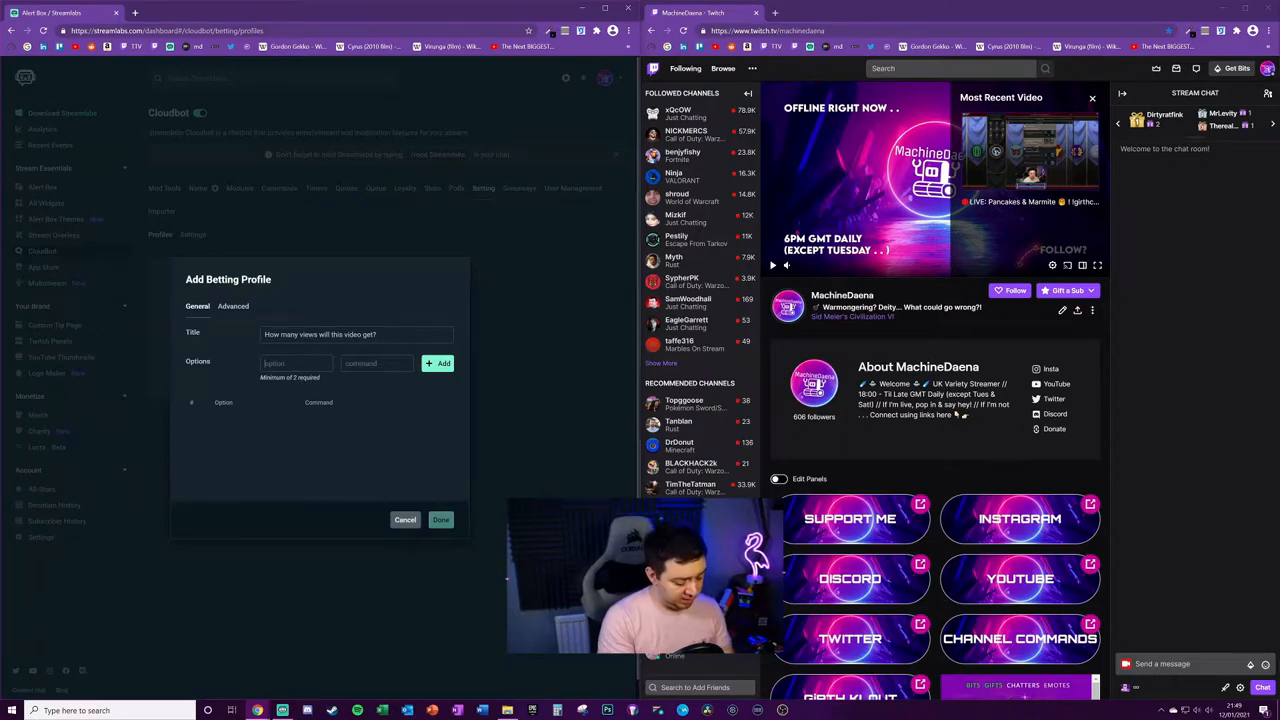
left_click(438, 364)
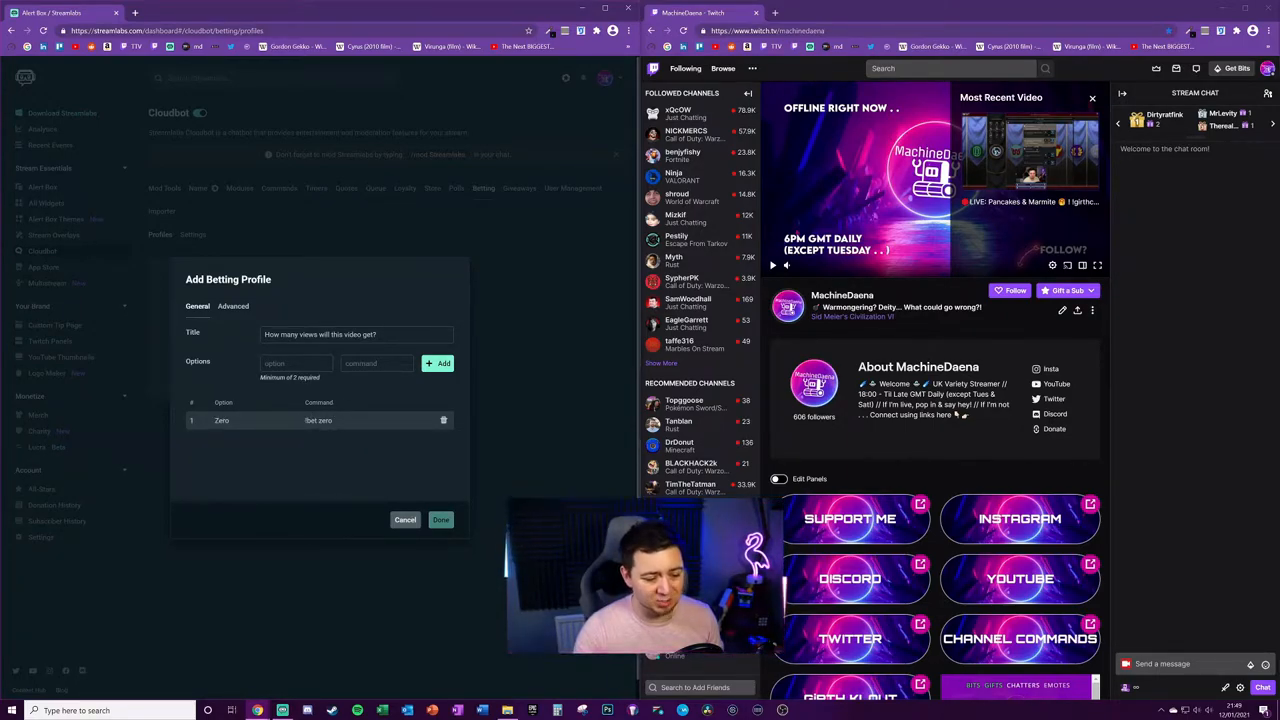
type("10")
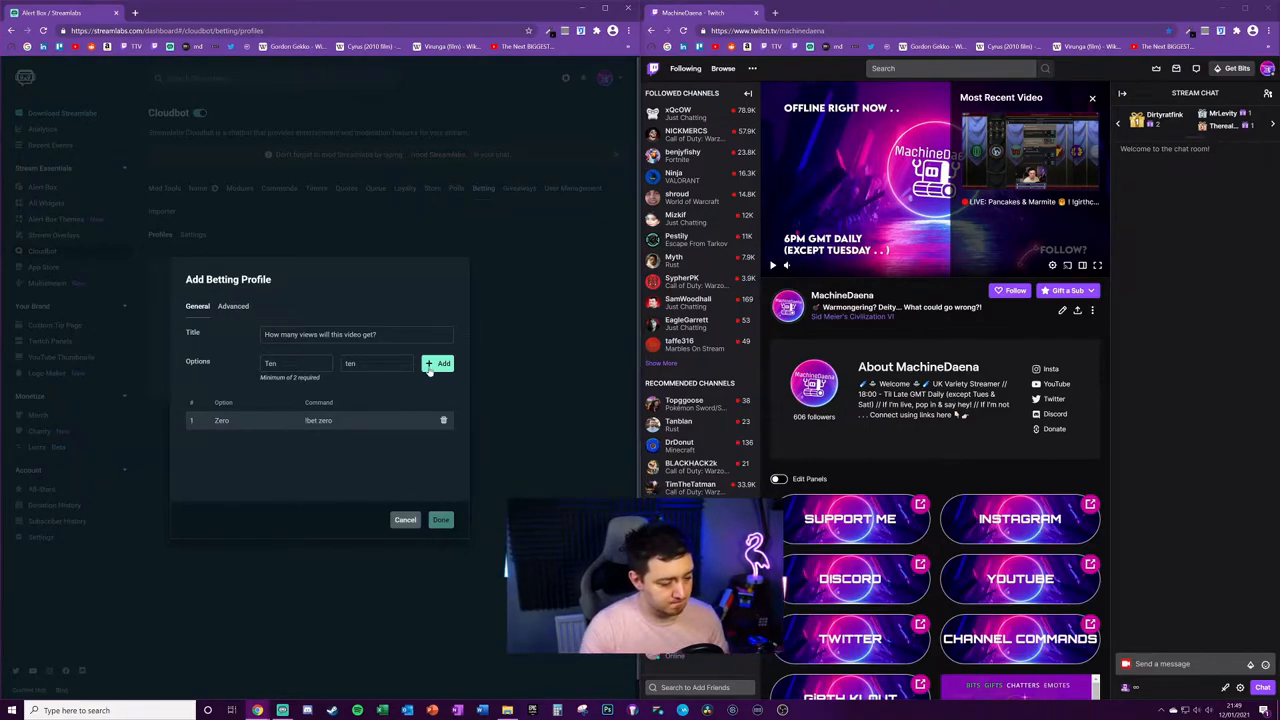
left_click(438, 364)
type("9000000")
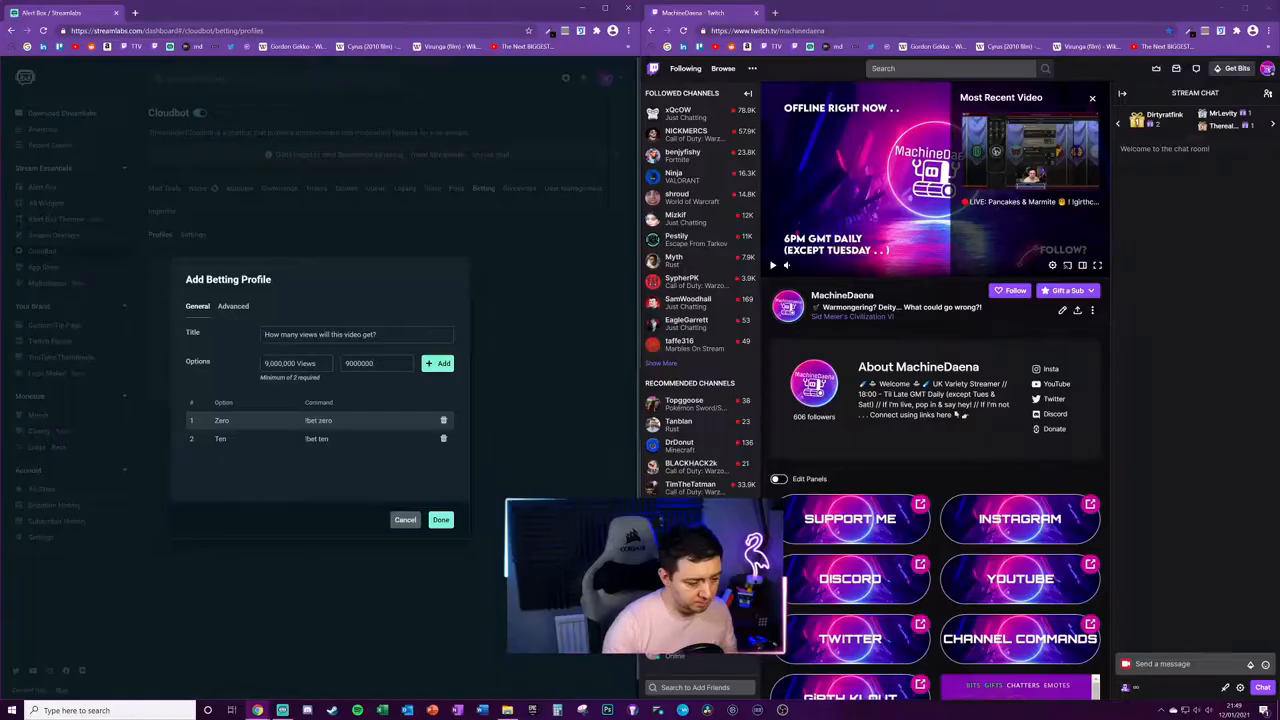
left_click(438, 364)
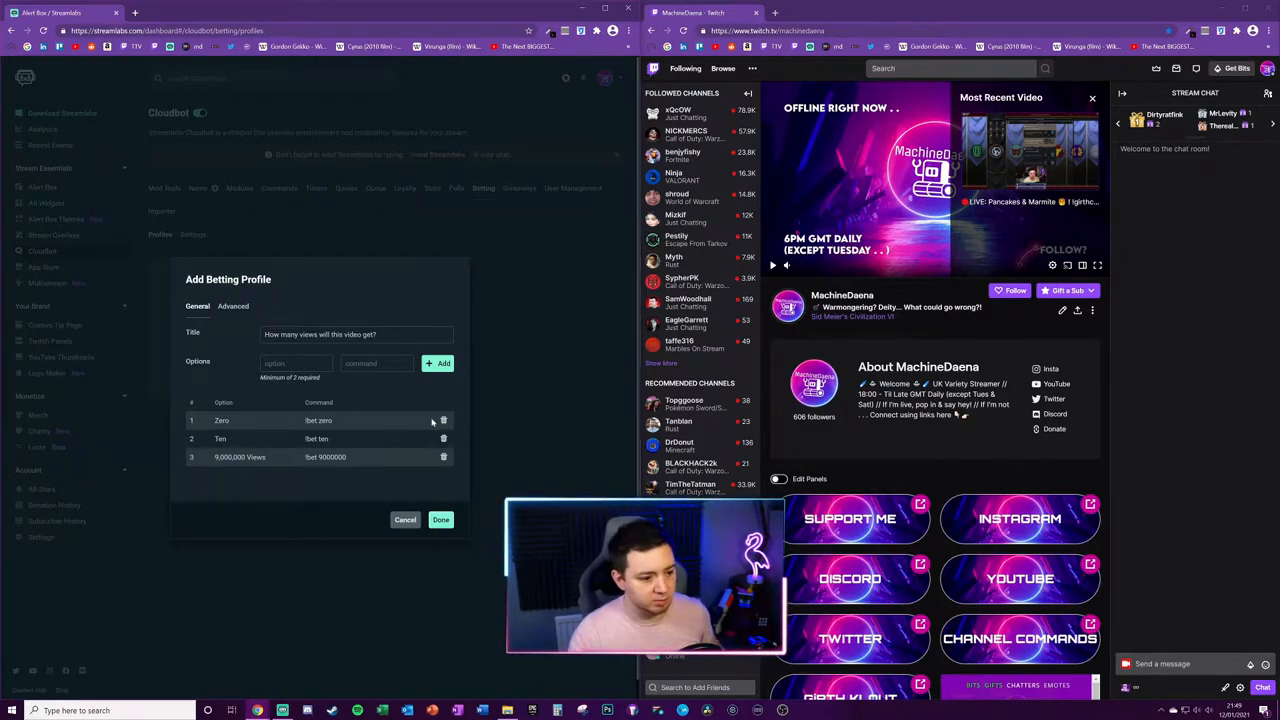
Step: Enable a 600-second timer with minimum bet 10 and maximum 10000, then save the profile
left_click(232, 290)
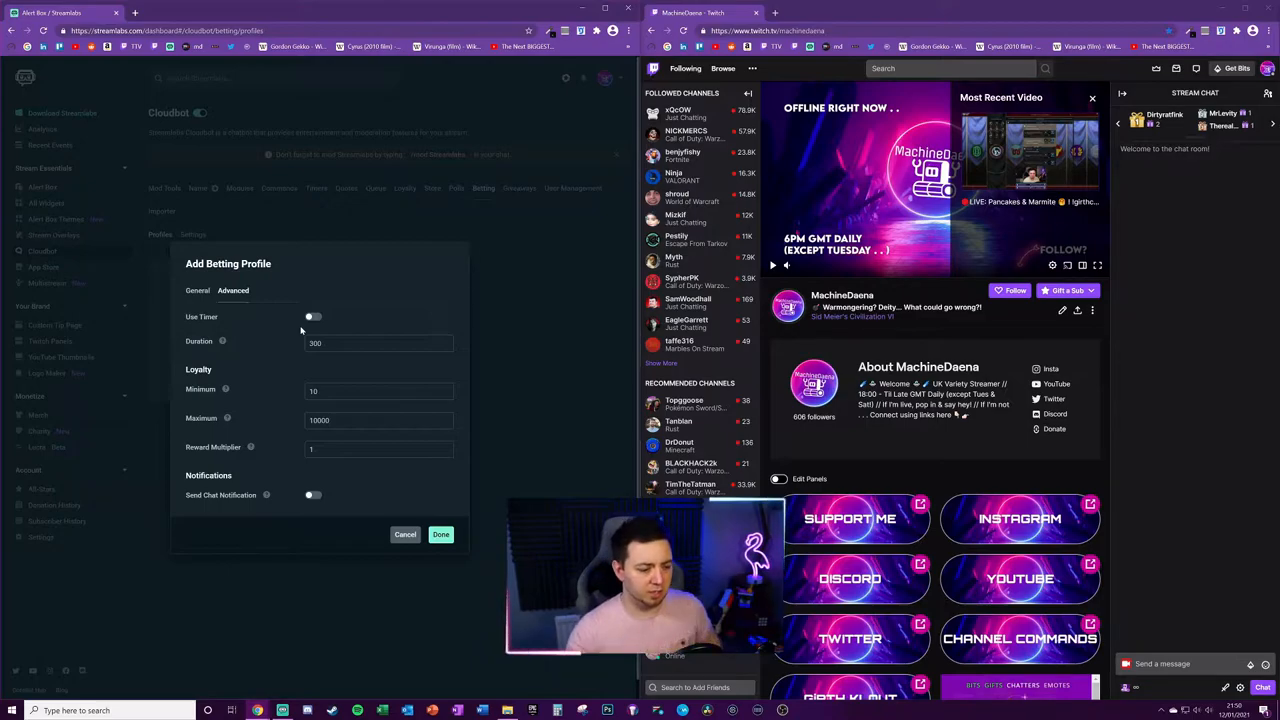
left_click(312, 316)
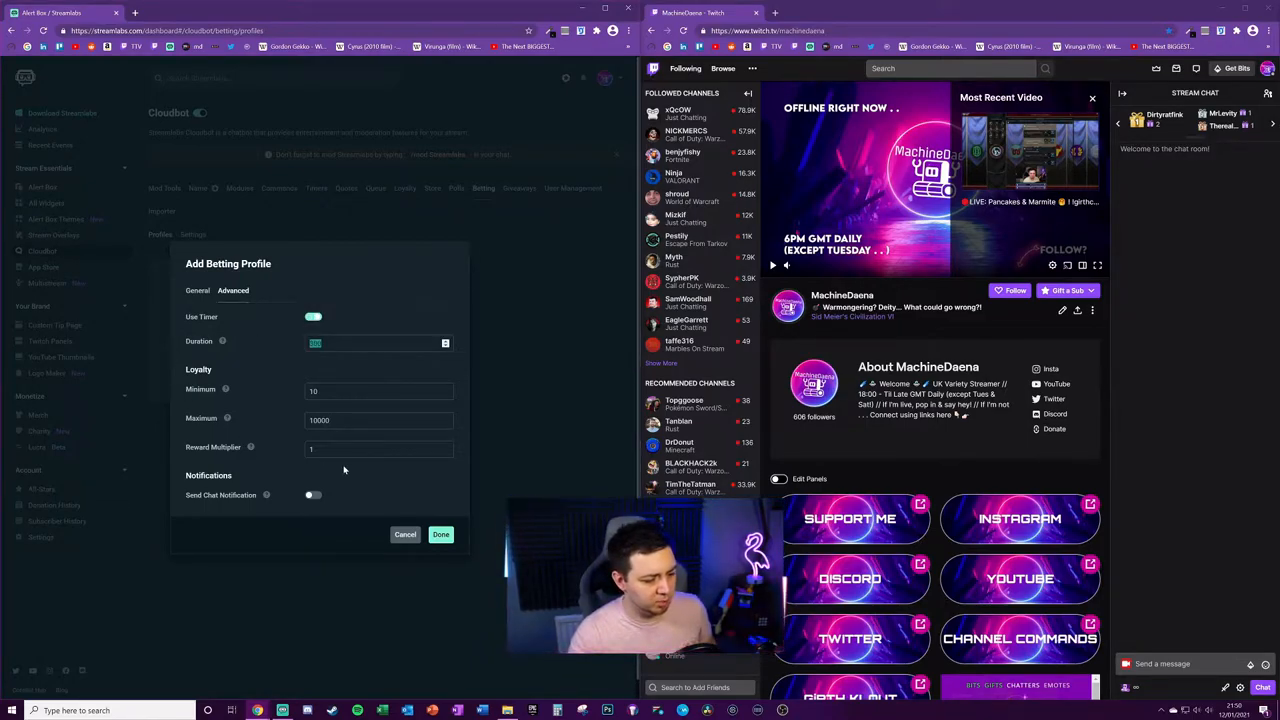
mouse_move(222, 340)
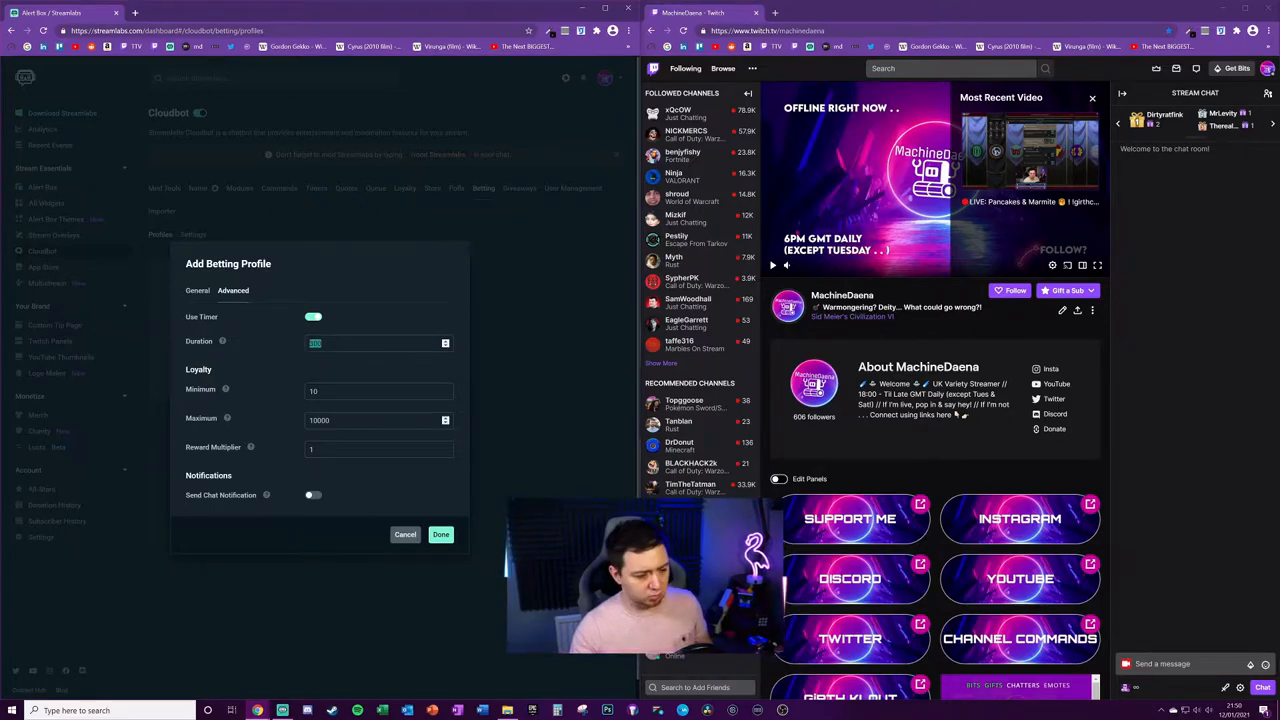
type("600")
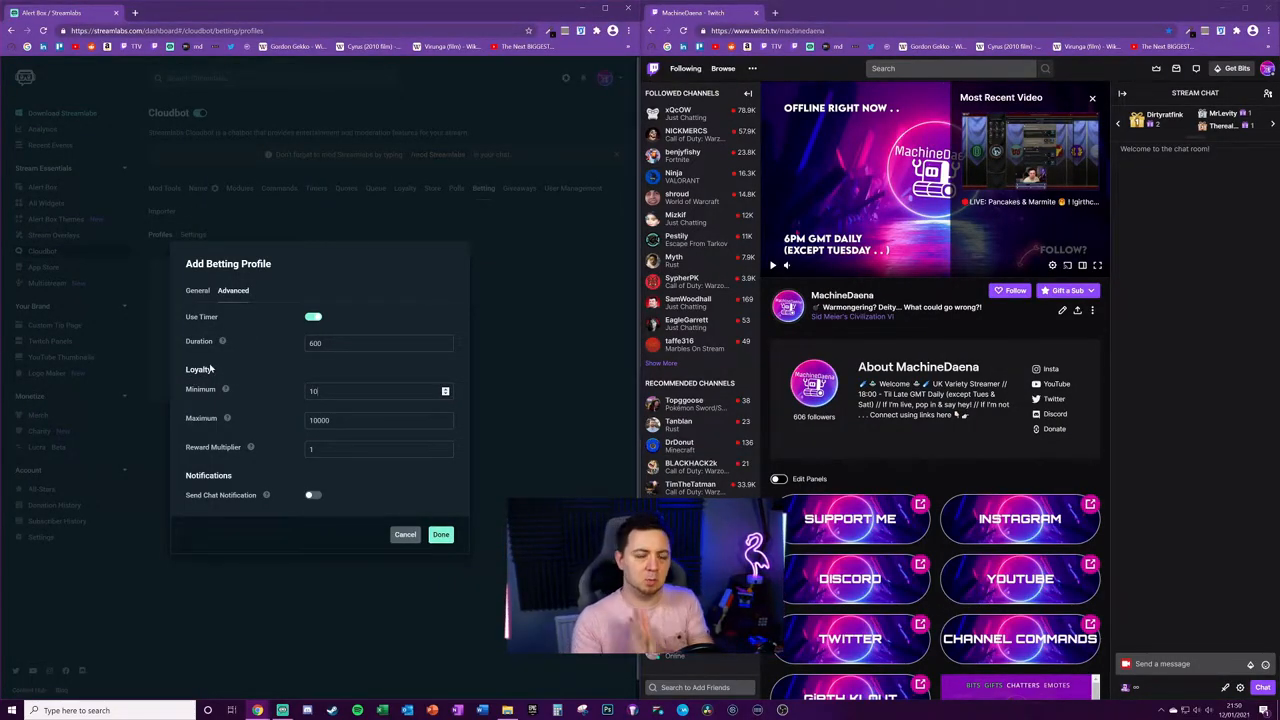
left_click(378, 390)
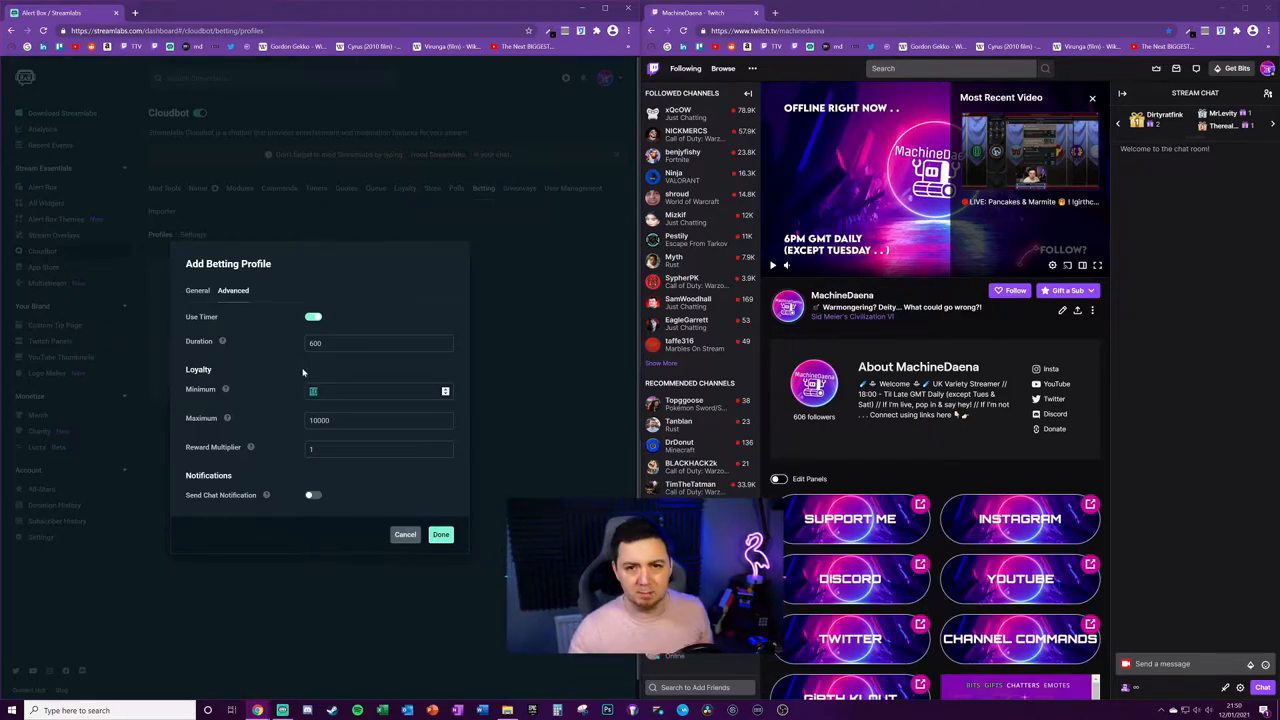
type("10")
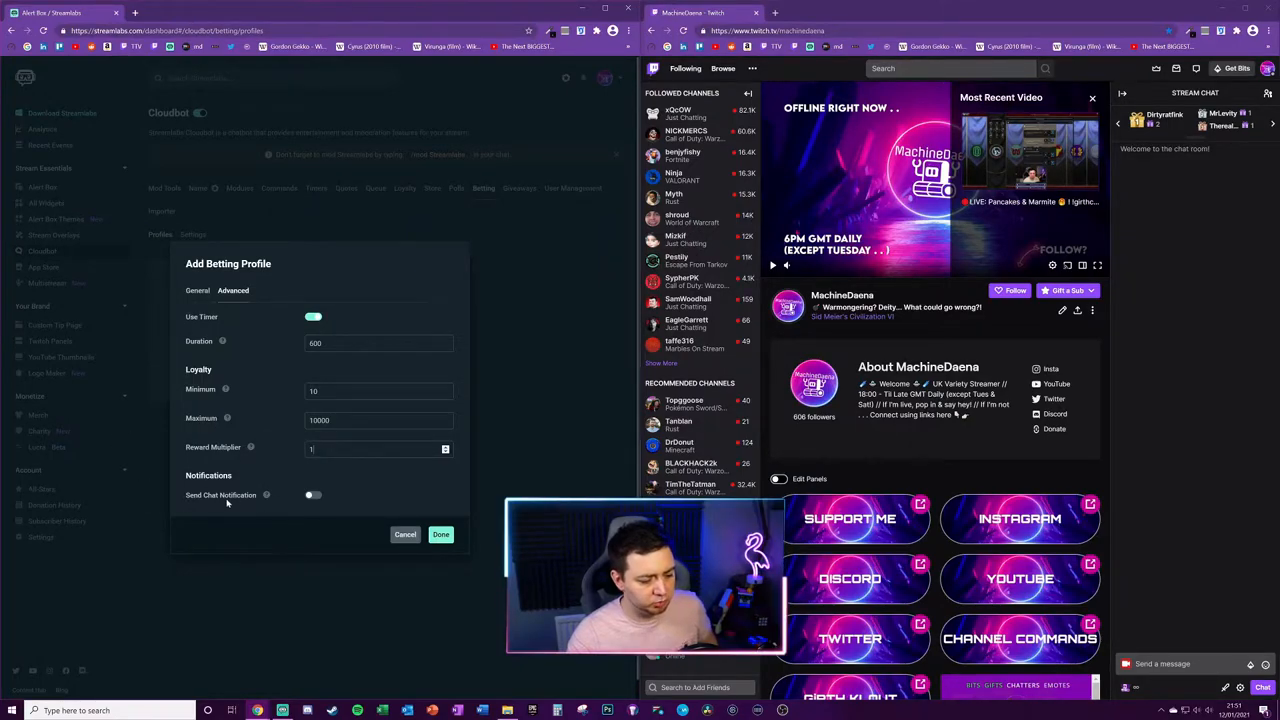
mouse_move(264, 496)
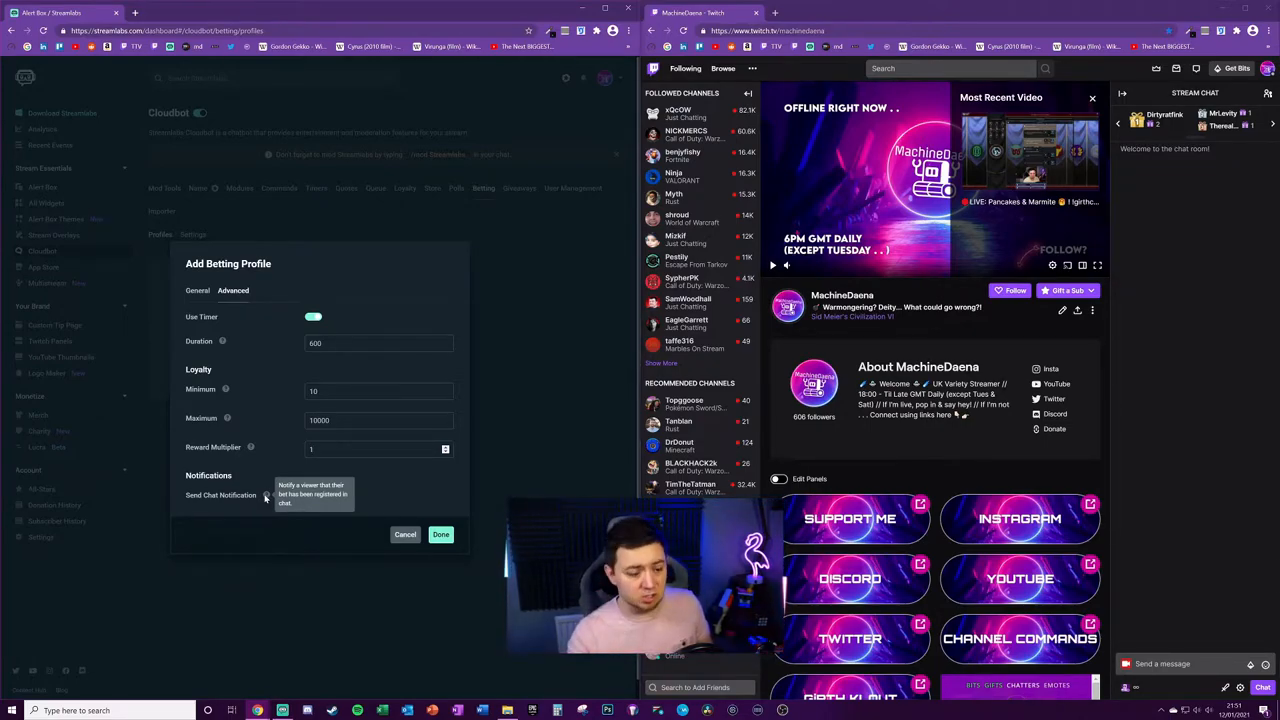
left_click(312, 496)
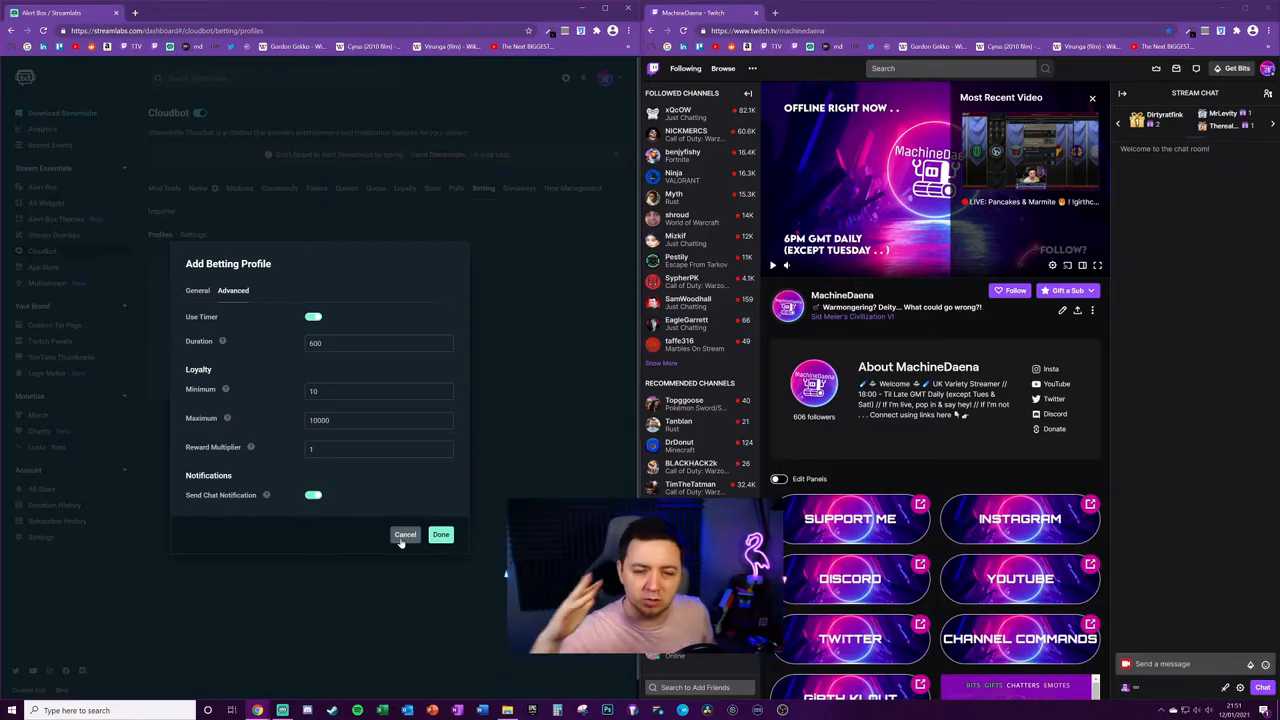
left_click(440, 534)
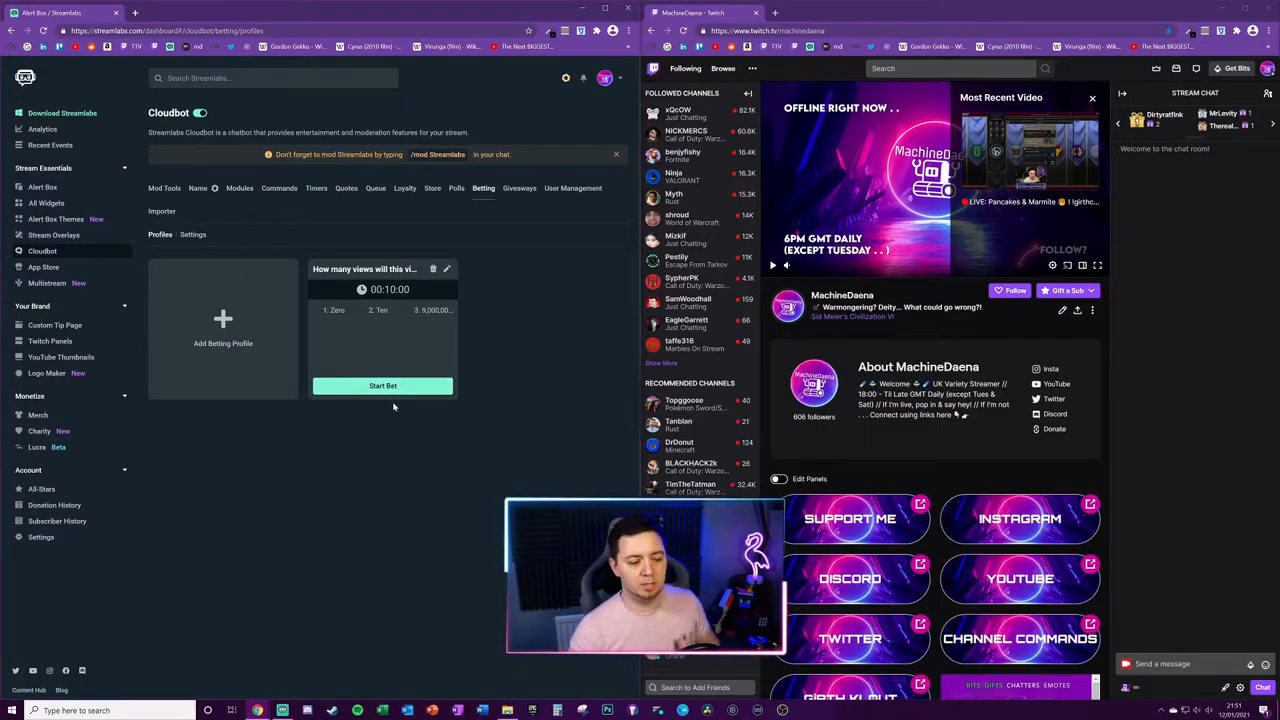
left_click(448, 270)
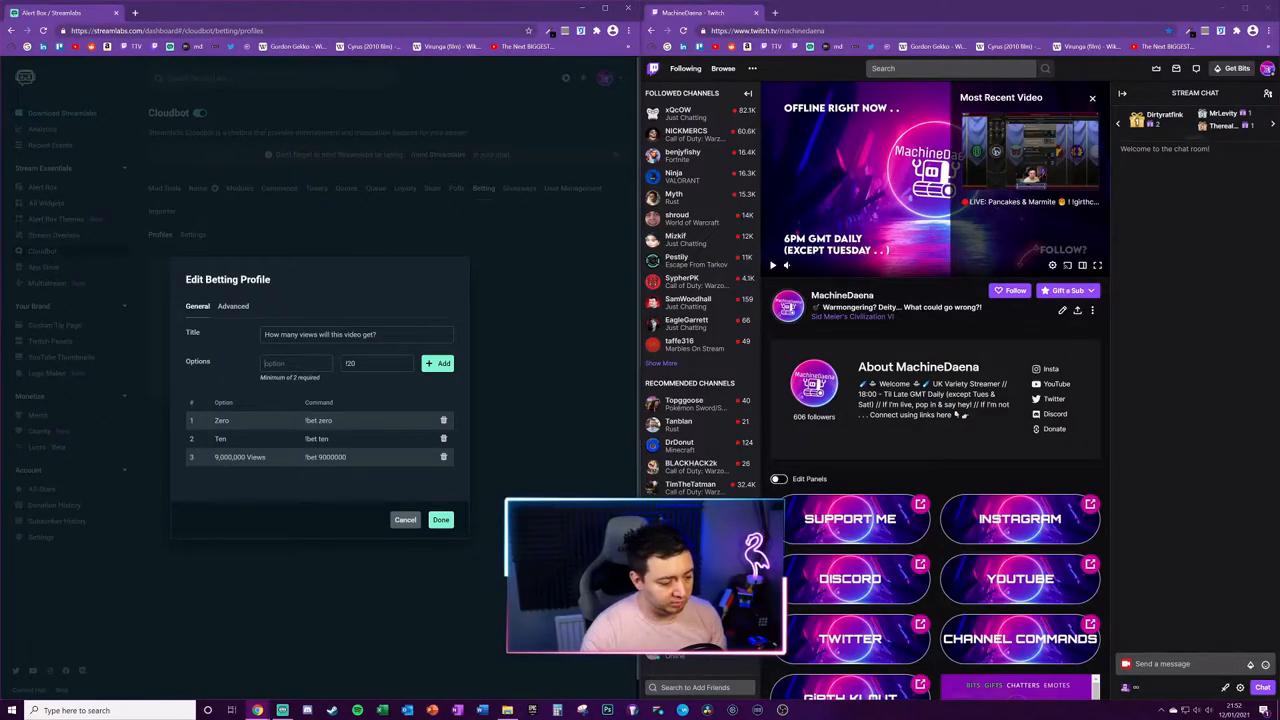
left_click(438, 364)
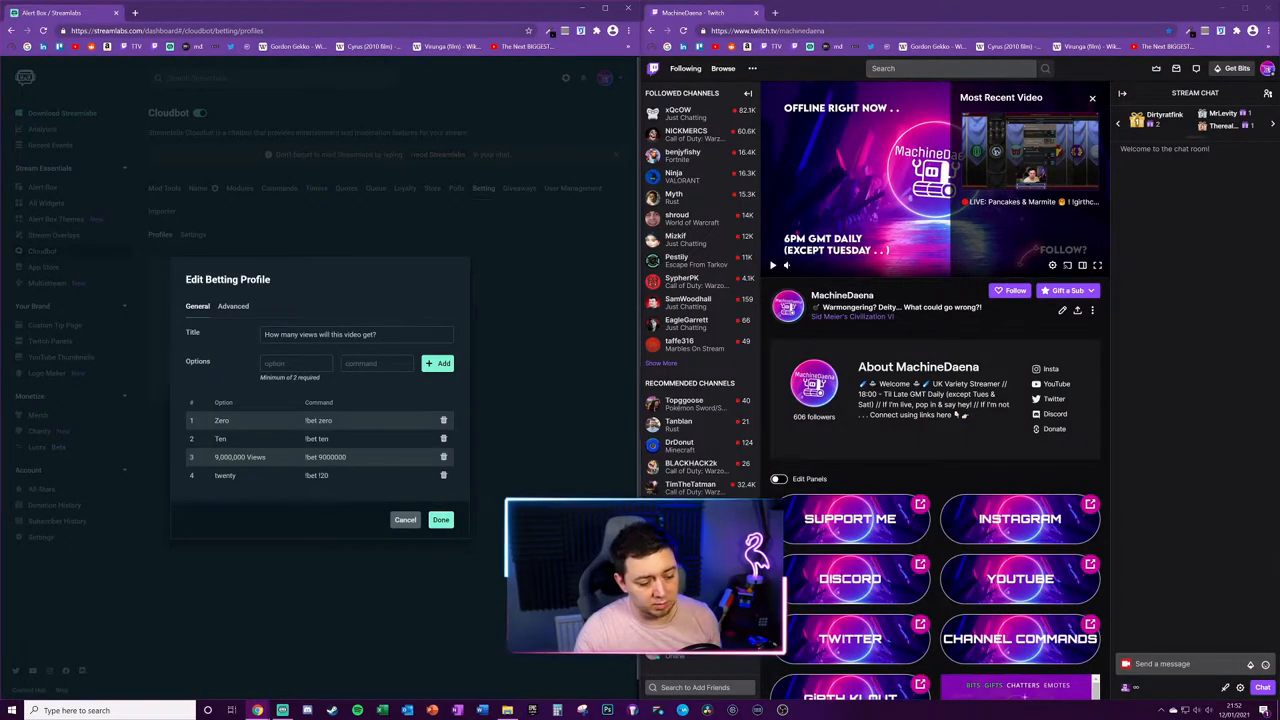
double_click(312, 476)
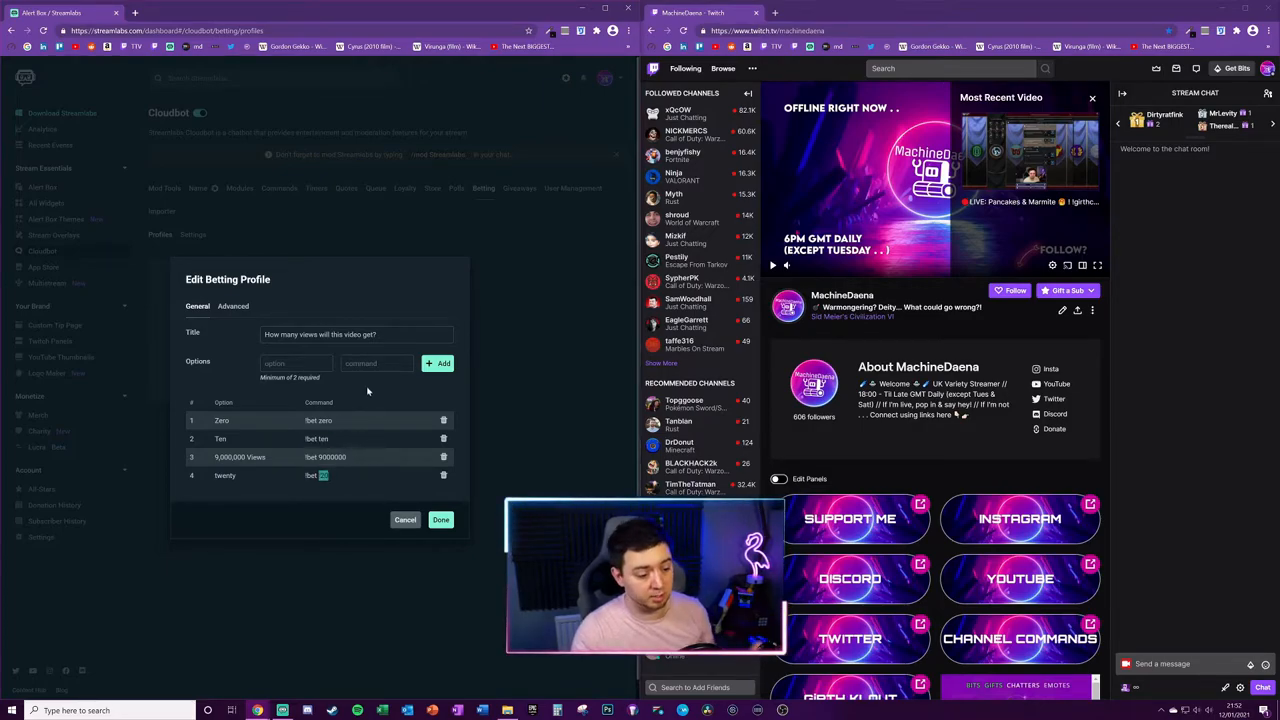
left_click(444, 476)
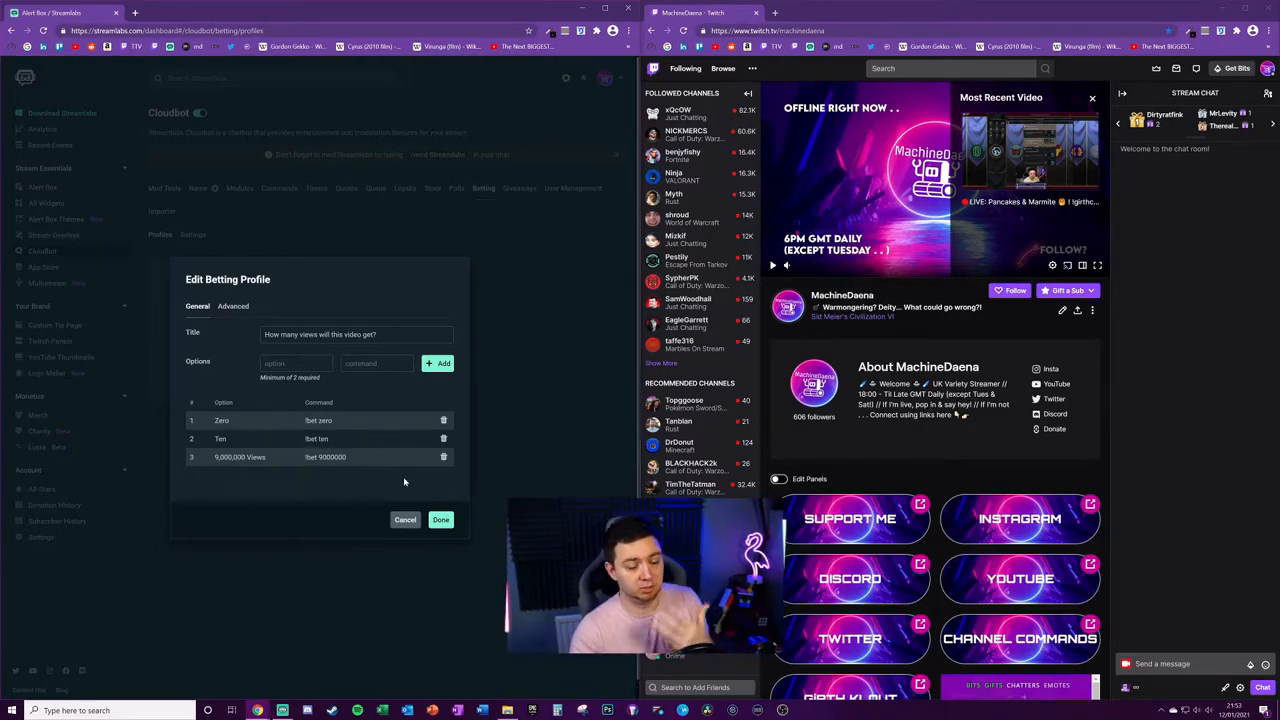
left_click(440, 520)
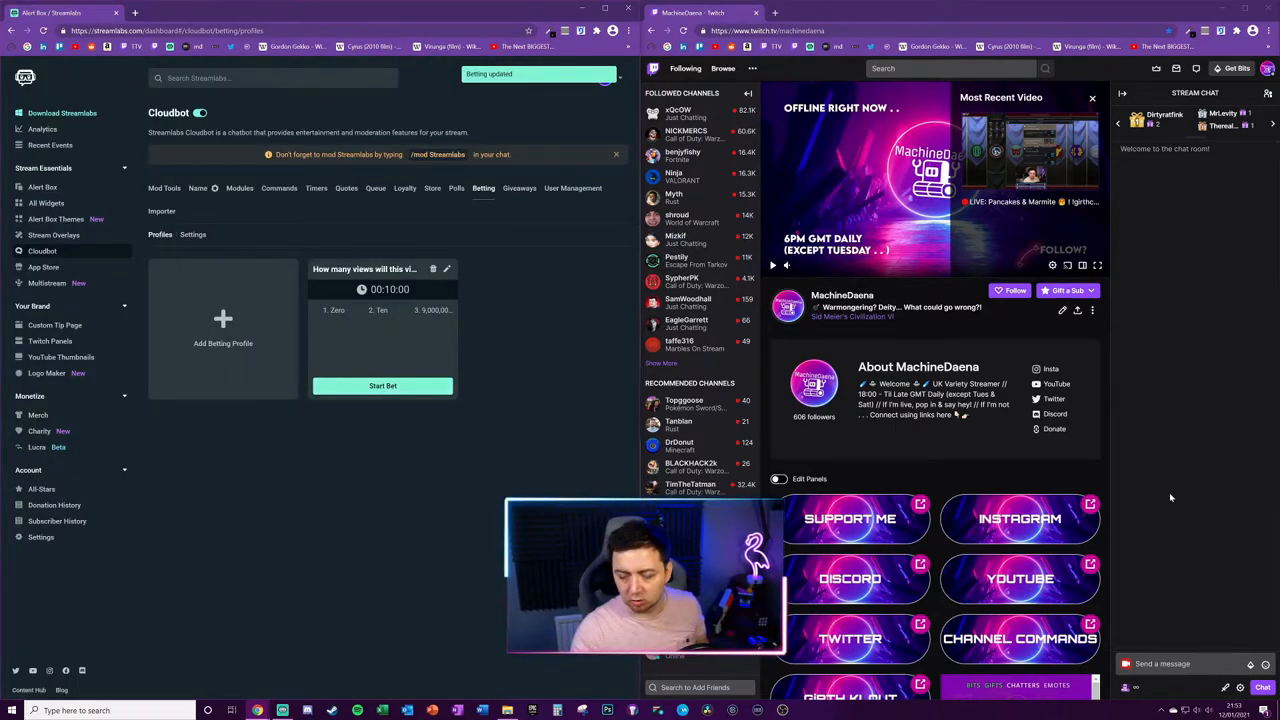
Step: Start the views betting round so its ten-minute countdown runs in chat
left_click(384, 384)
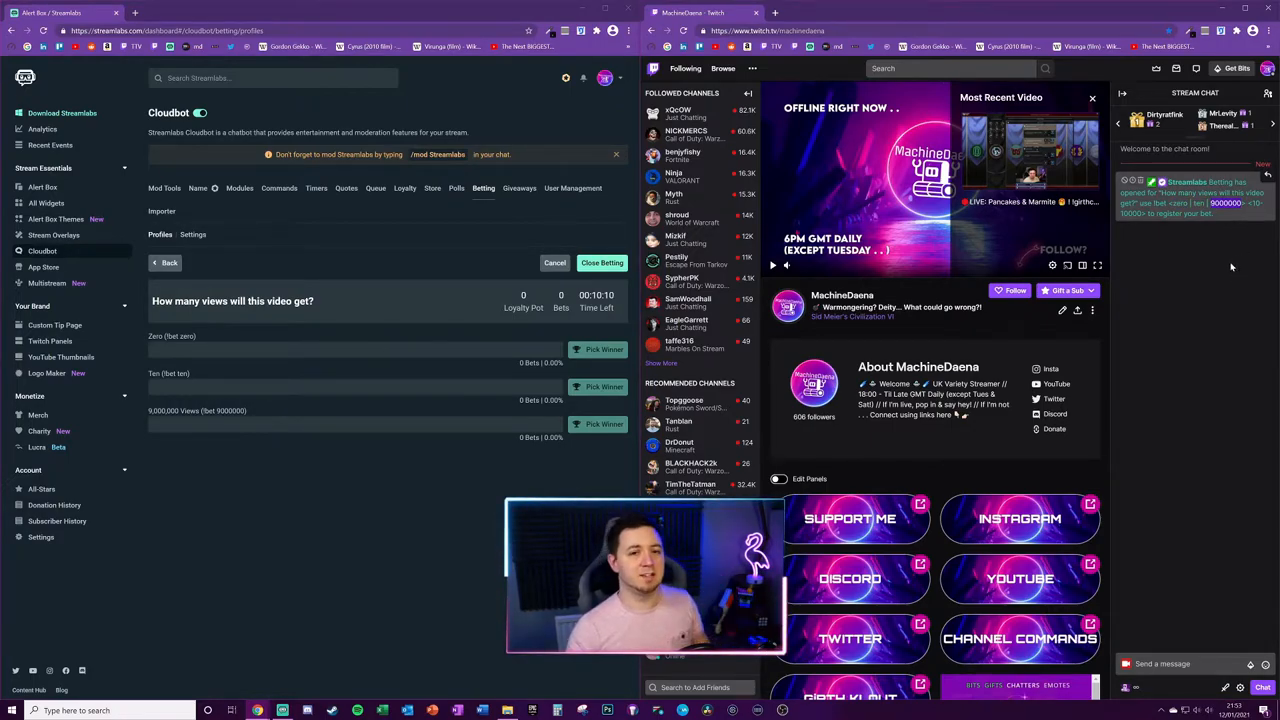
mouse_move(1226, 242)
type("!")
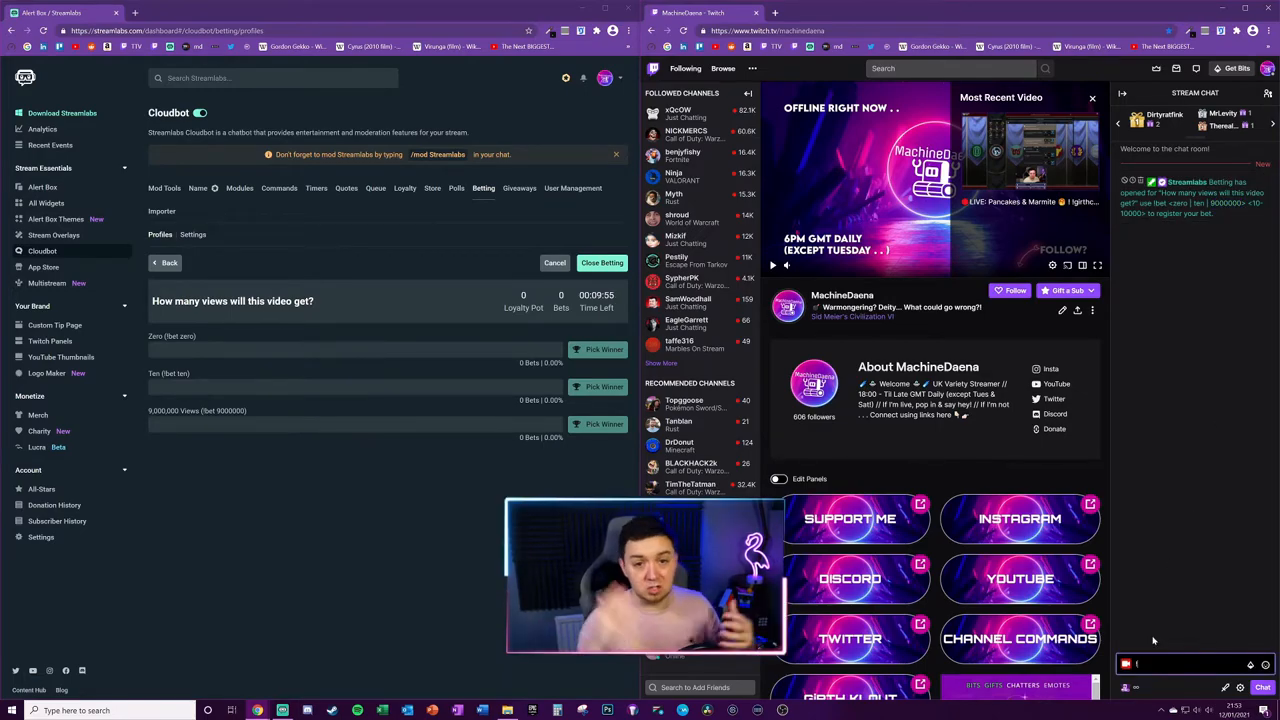
Step: Send a !bet command wagering 25 points on 5,000,000 Views in Twitch chat
type("bet 9000000")
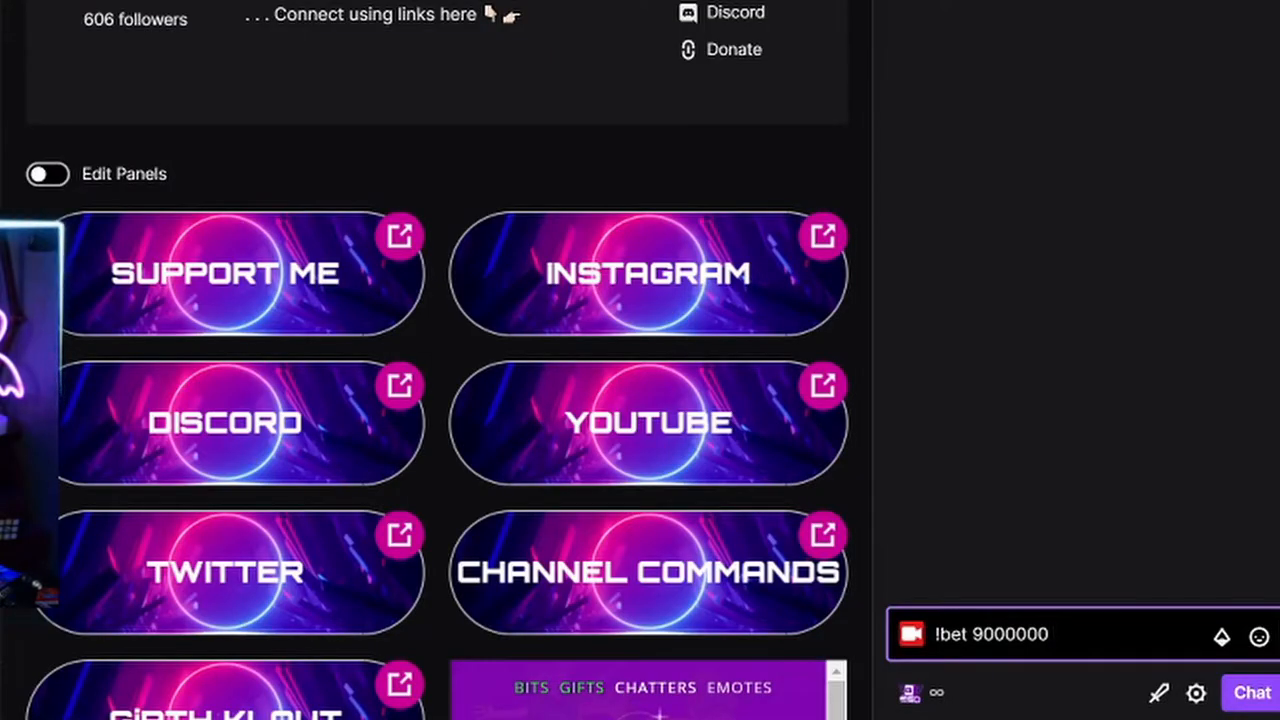
type("25")
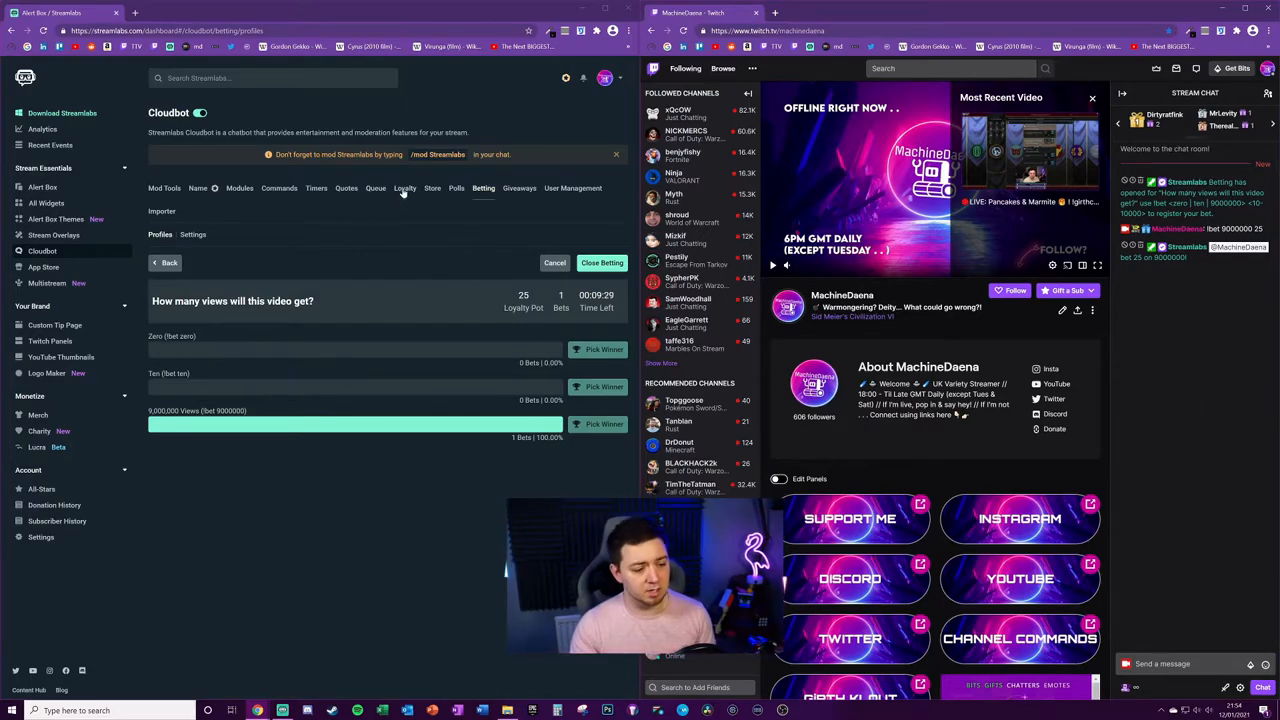
left_click(404, 188)
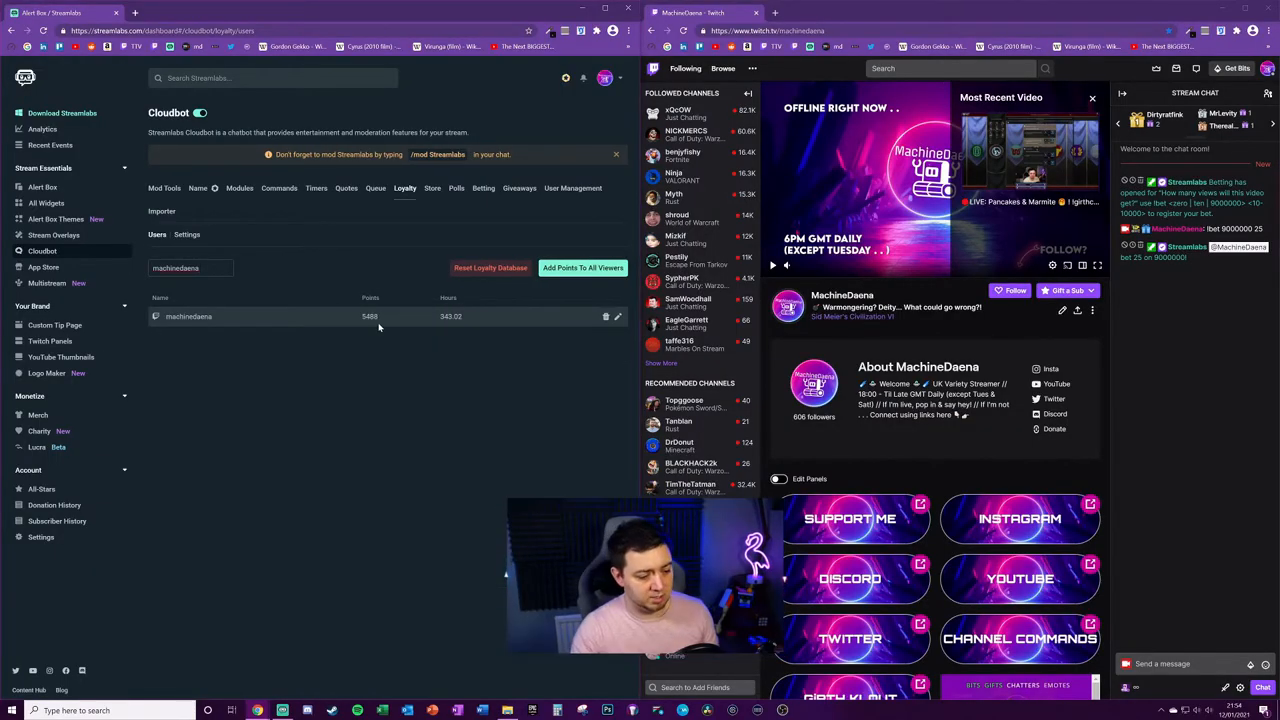
mouse_move(460, 304)
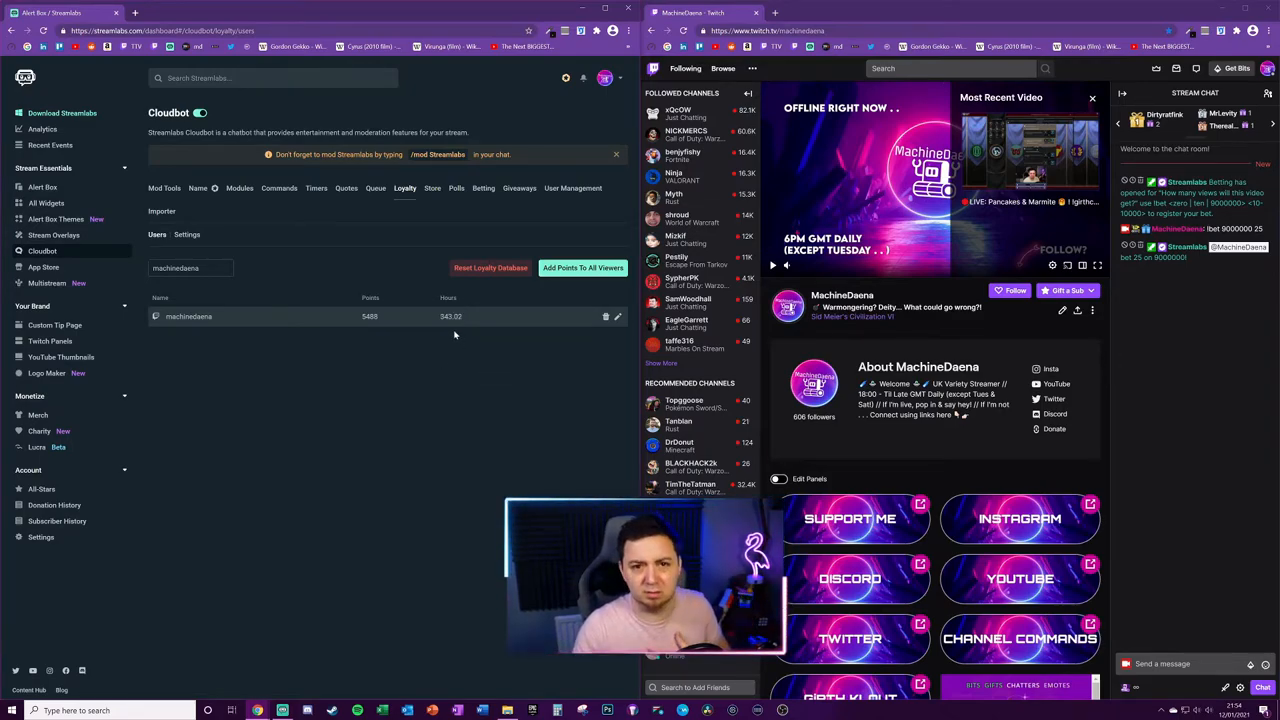
left_click(484, 188)
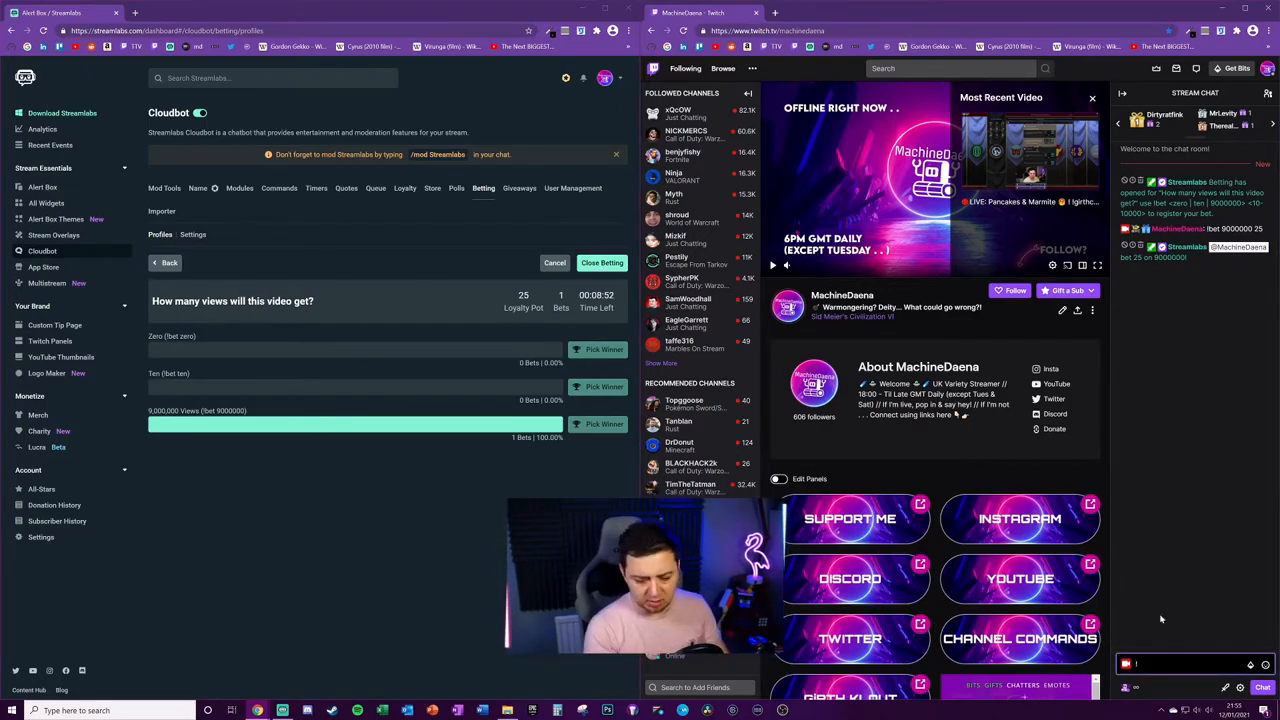
Step: Try a '!bet ten' chat command, then close betting so no new bets are accepted
type("!bet ten")
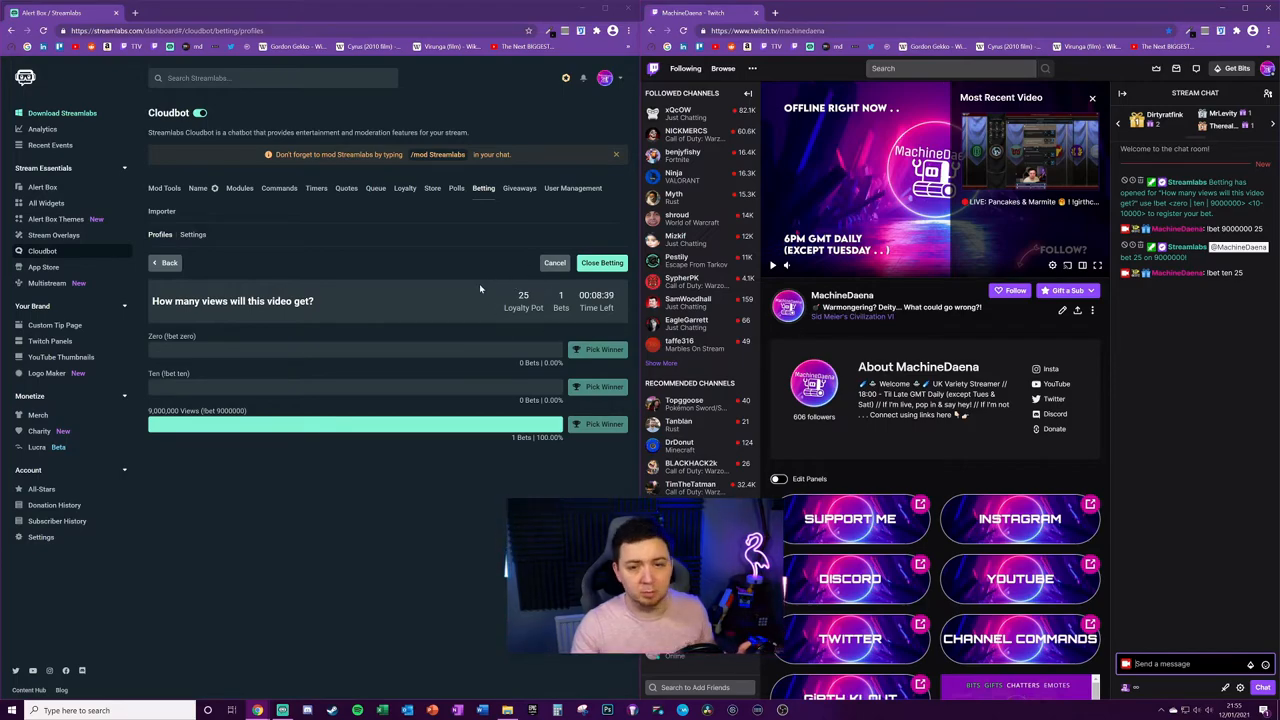
mouse_move(570, 284)
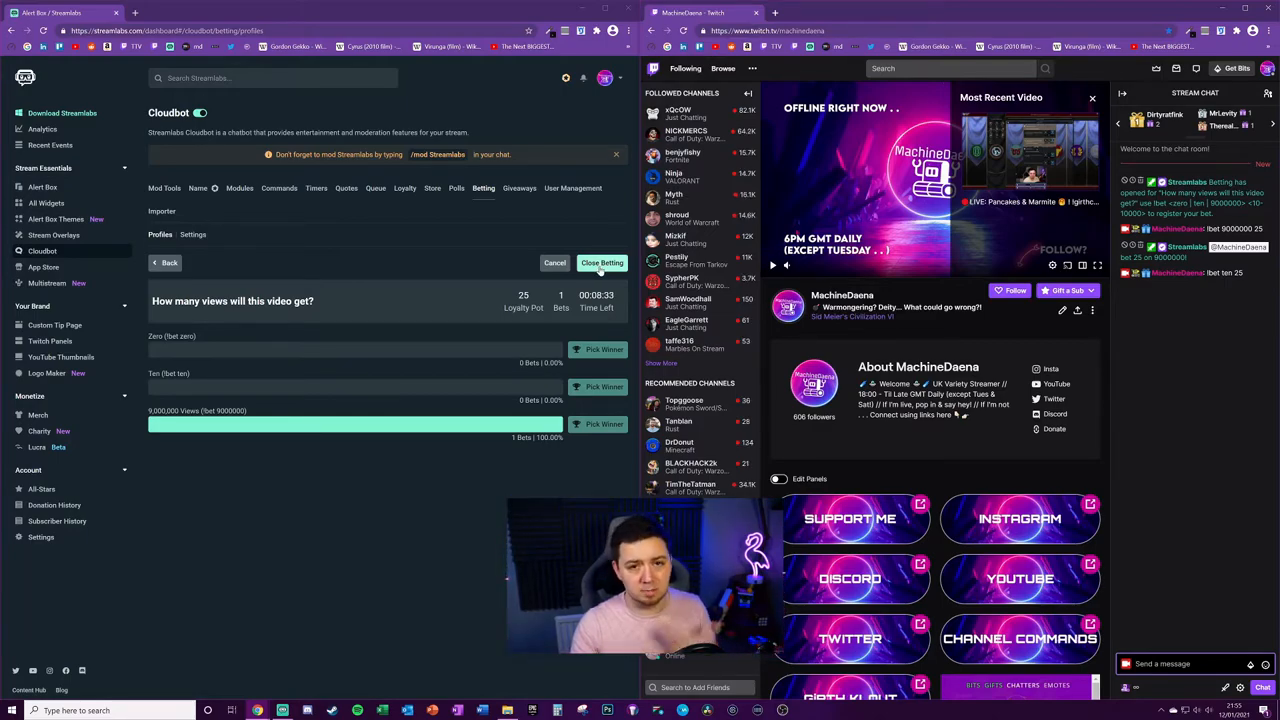
left_click(600, 262)
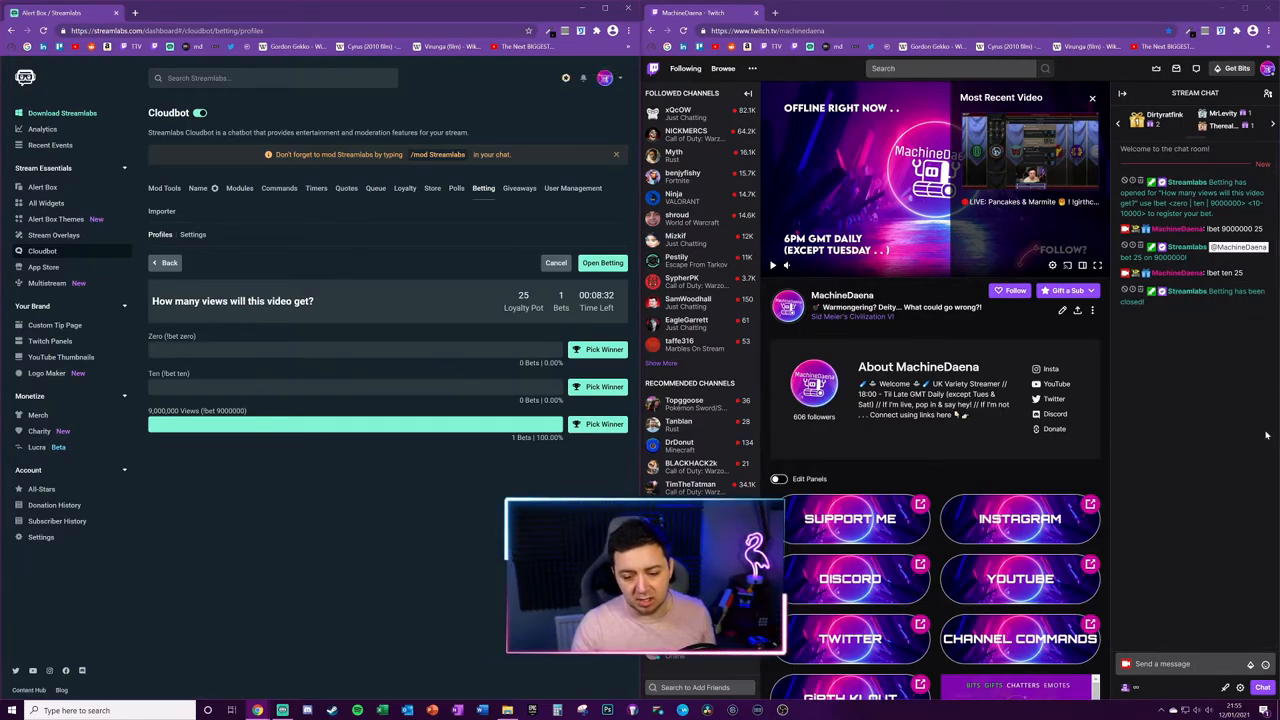
mouse_move(552, 462)
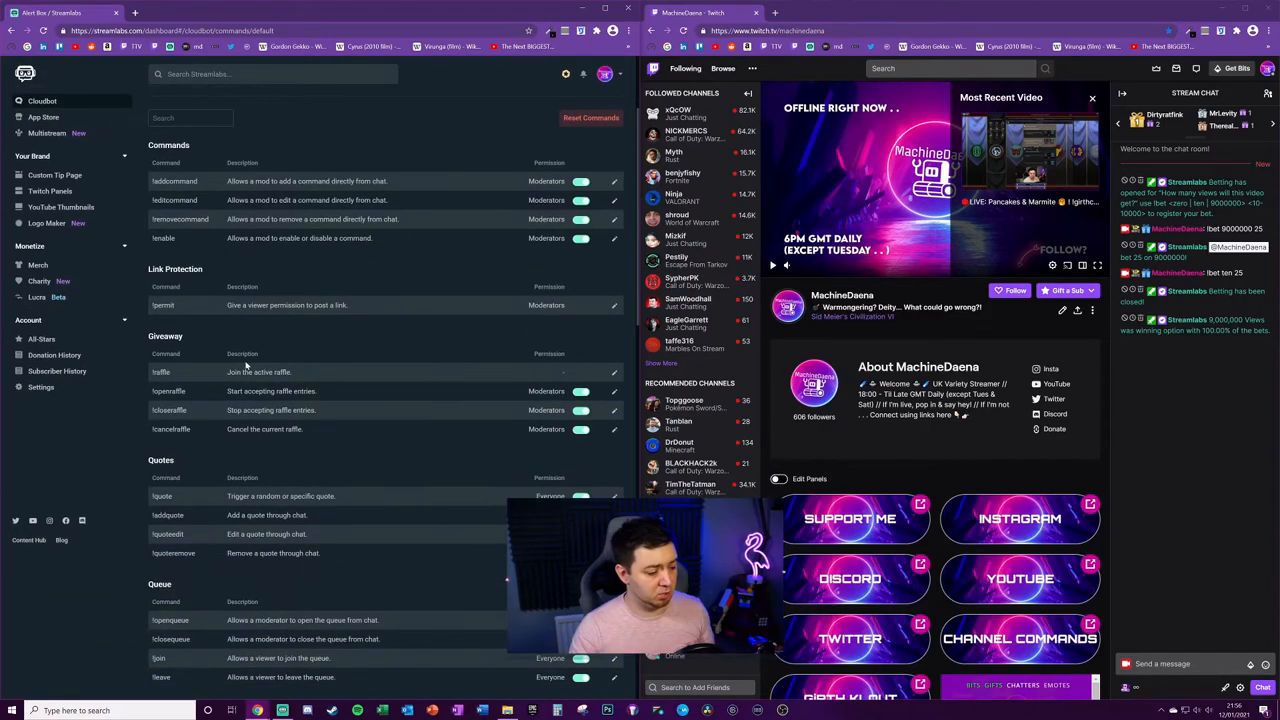
Step: Scroll the Commands page down to the Loyalty section
scroll("down", 3)
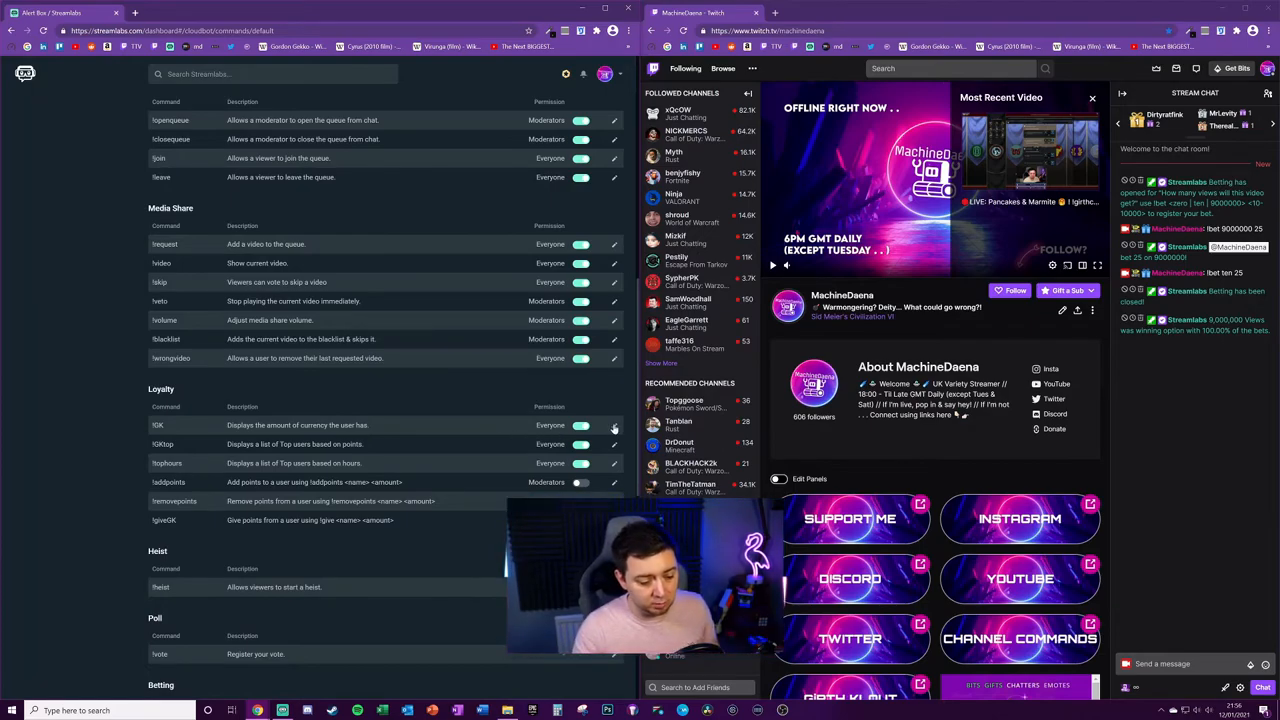
Step: Review the points-balance command's 60-second cooldown, balance reply and everyone permission
left_click(614, 424)
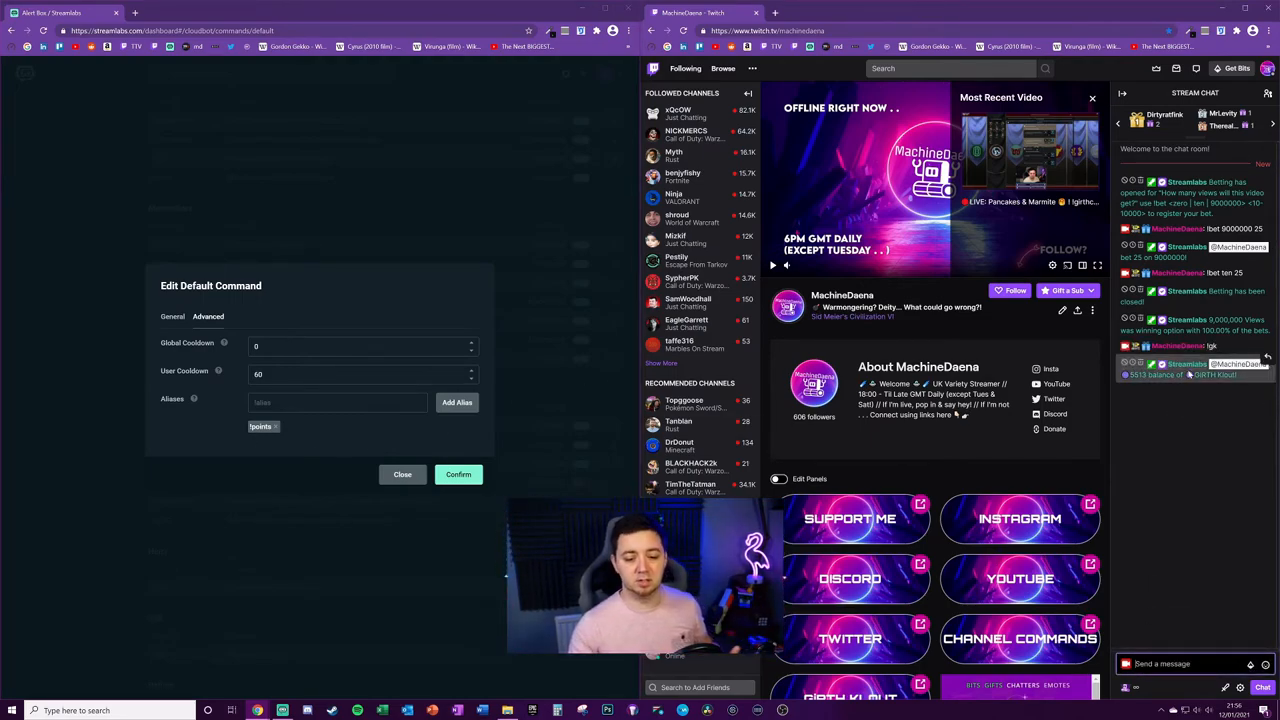
left_click(172, 312)
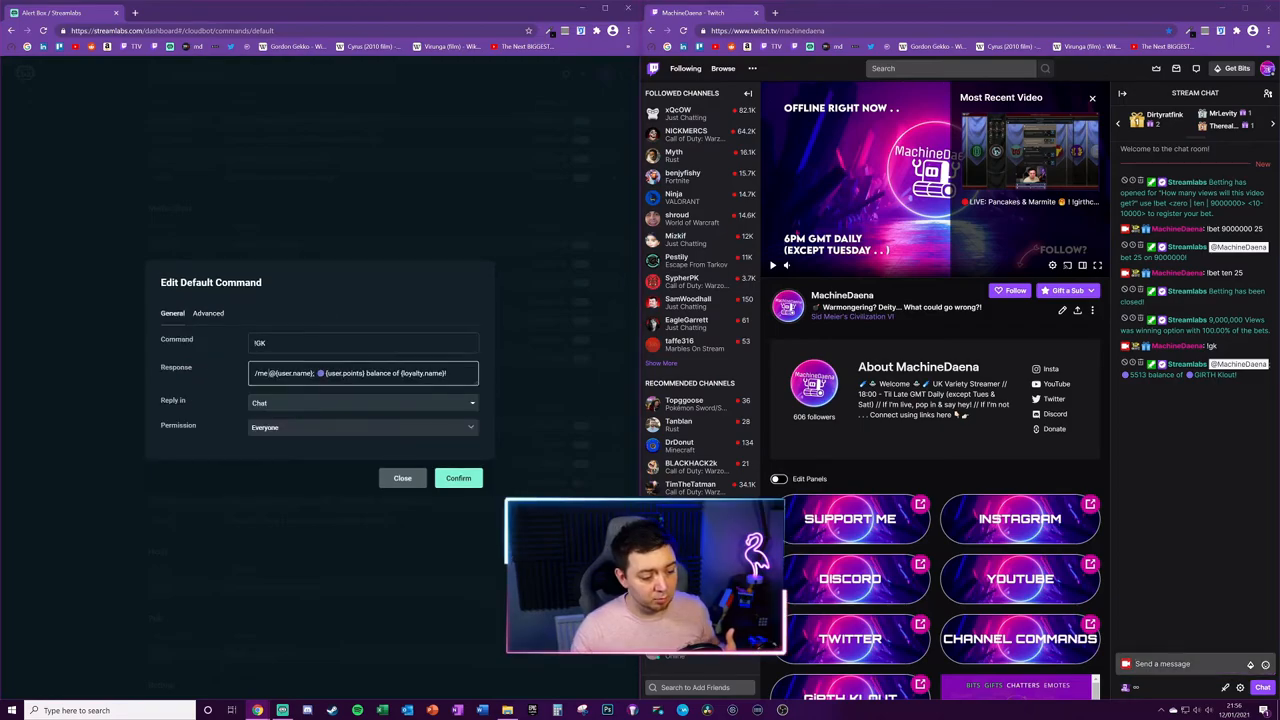